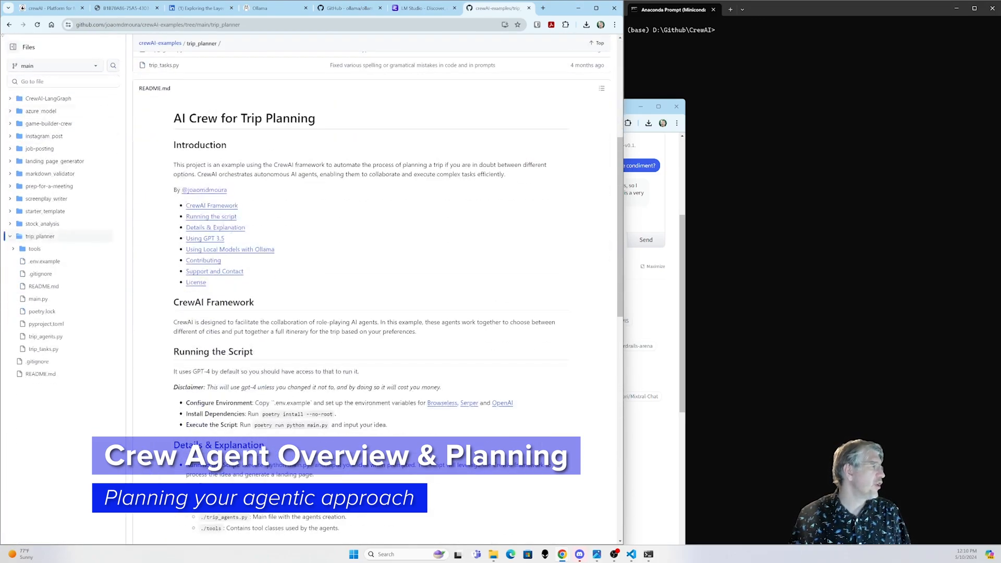
Review the Agents and Tasks concept pages, then return to the documentation home page
left_click(497, 8)
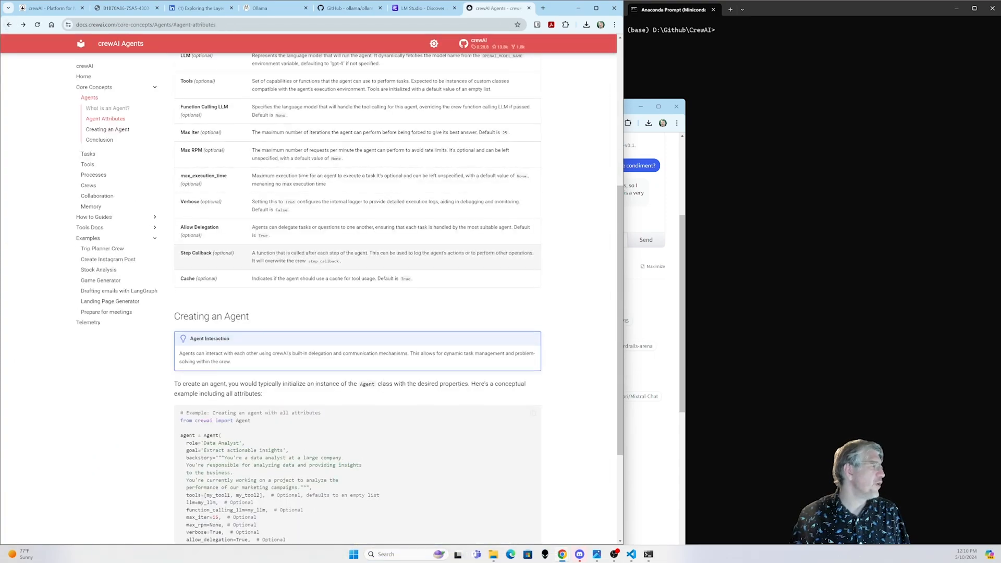
scroll("down", 3)
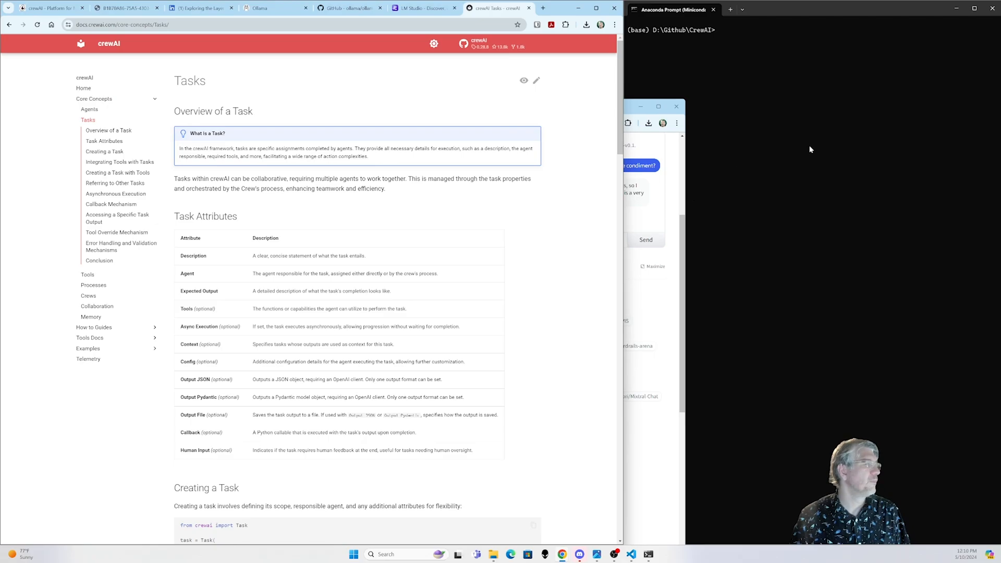
left_click(83, 88)
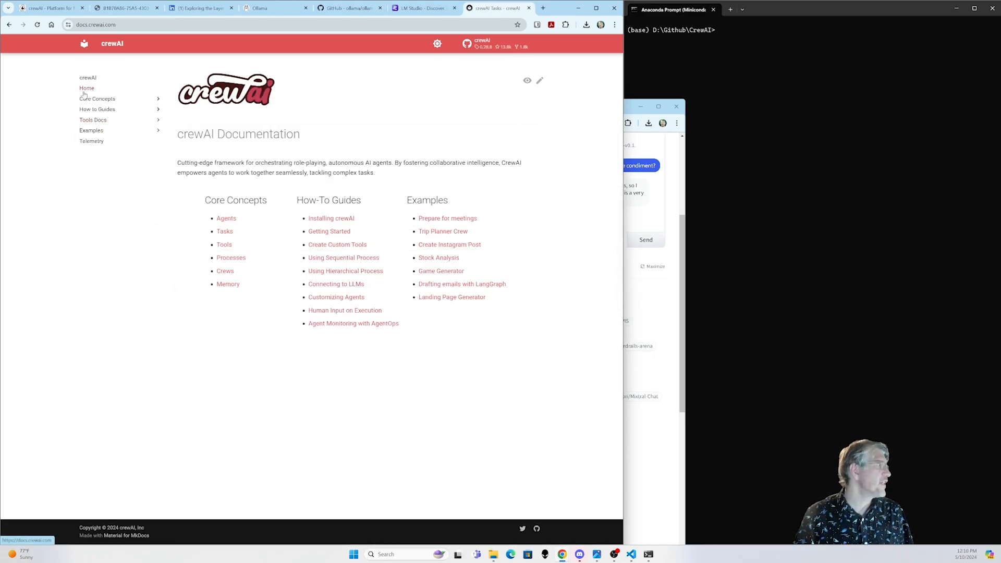
Open the Installing crewAI how-to guide with its pip install commands
left_click(332, 218)
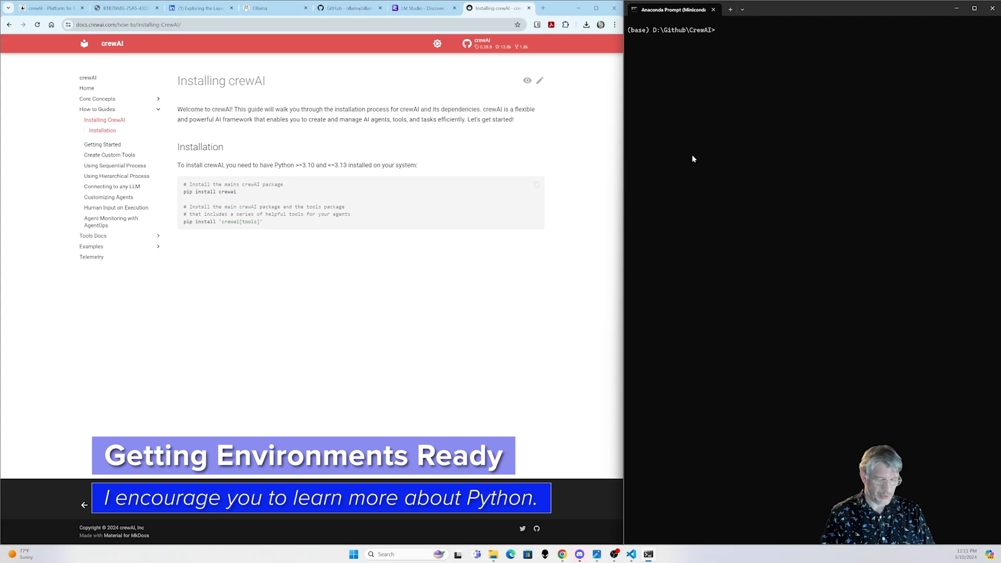
Run pip install crewai, then create and activate a Python 3.10 conda environment named crewai
type("pip instal c")
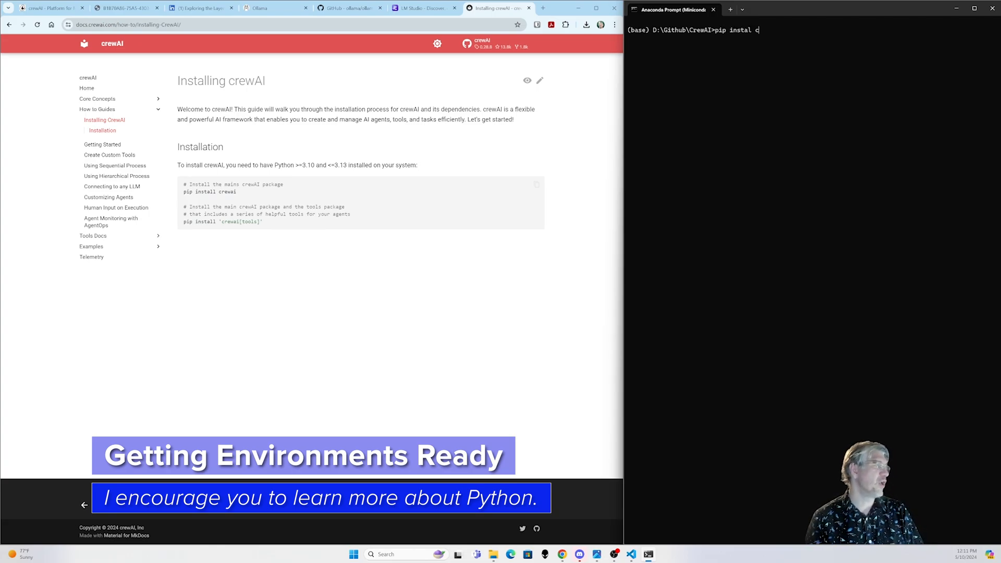
type("re")
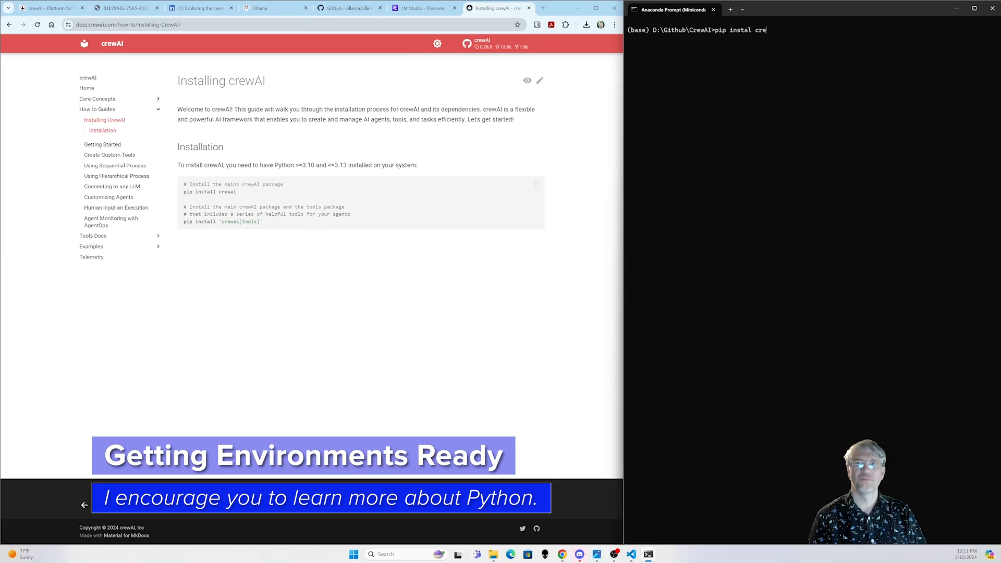
type("wai")
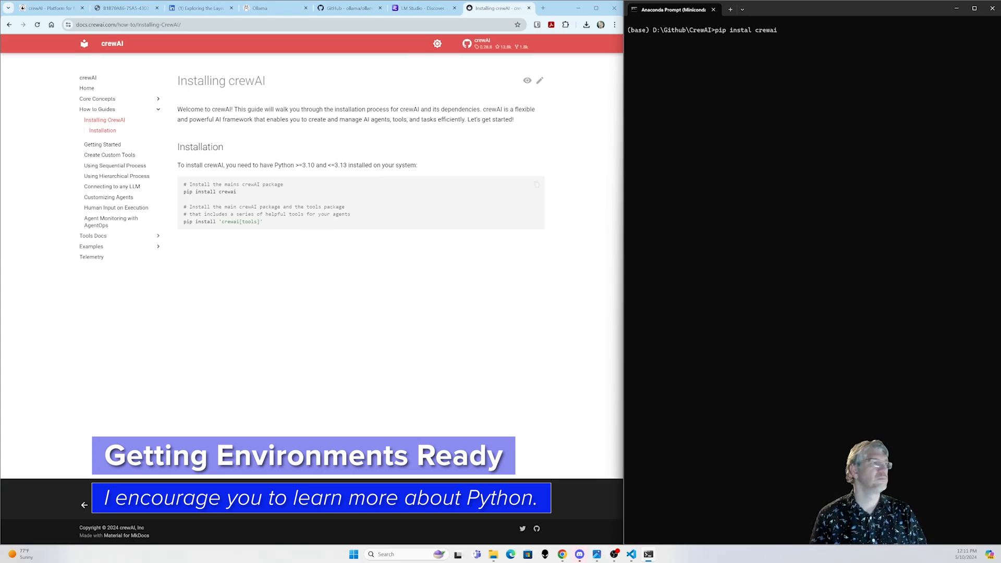
key("Enter")
type("co")
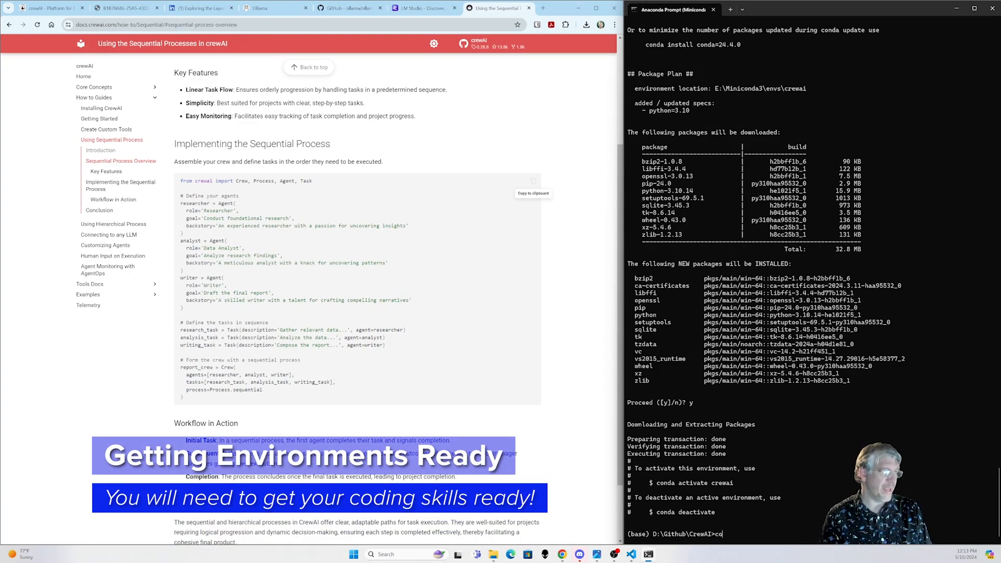
type("lear")
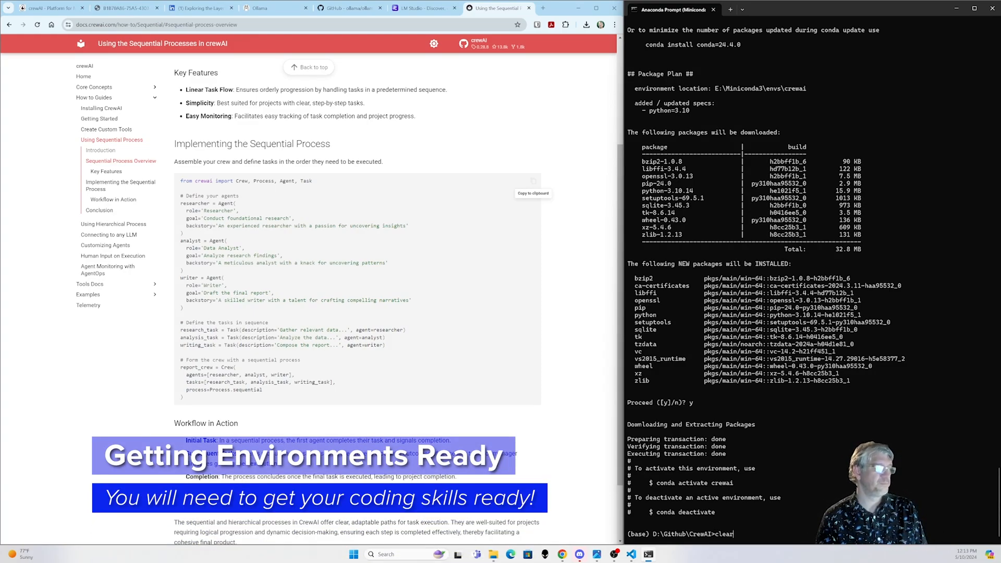
type("conda activate cre")
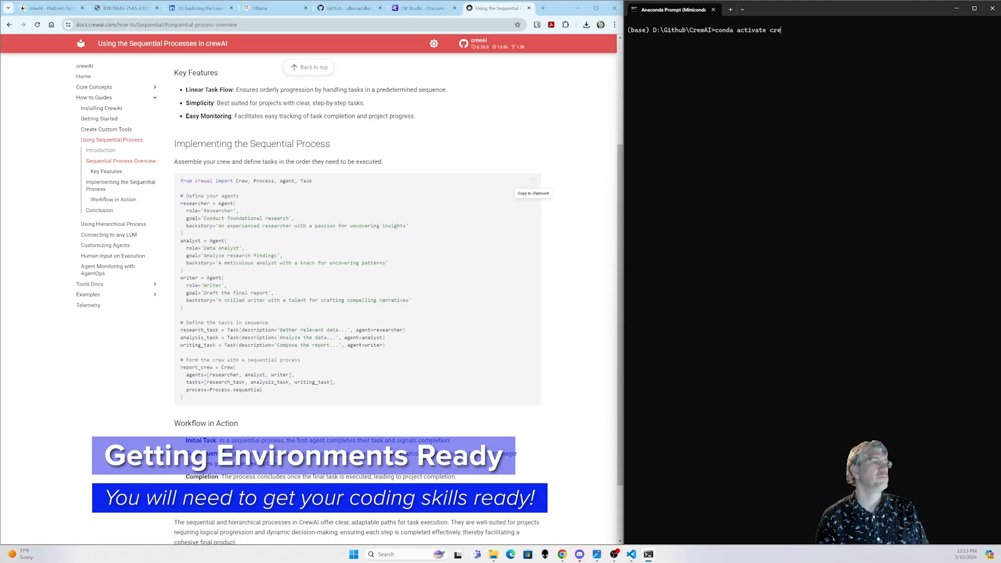
type("conda create -n crewai python=3.10")
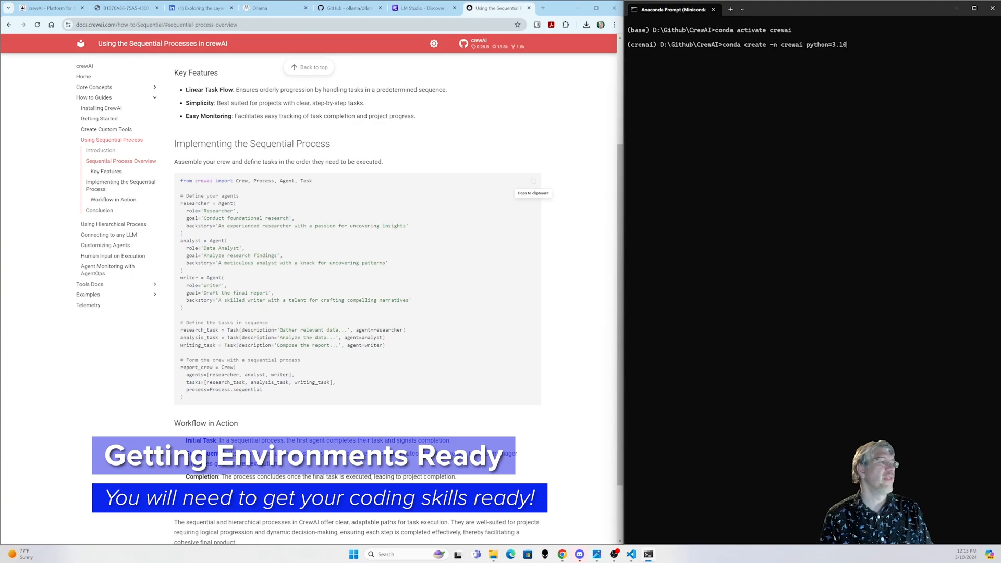
type("pip install crewai")
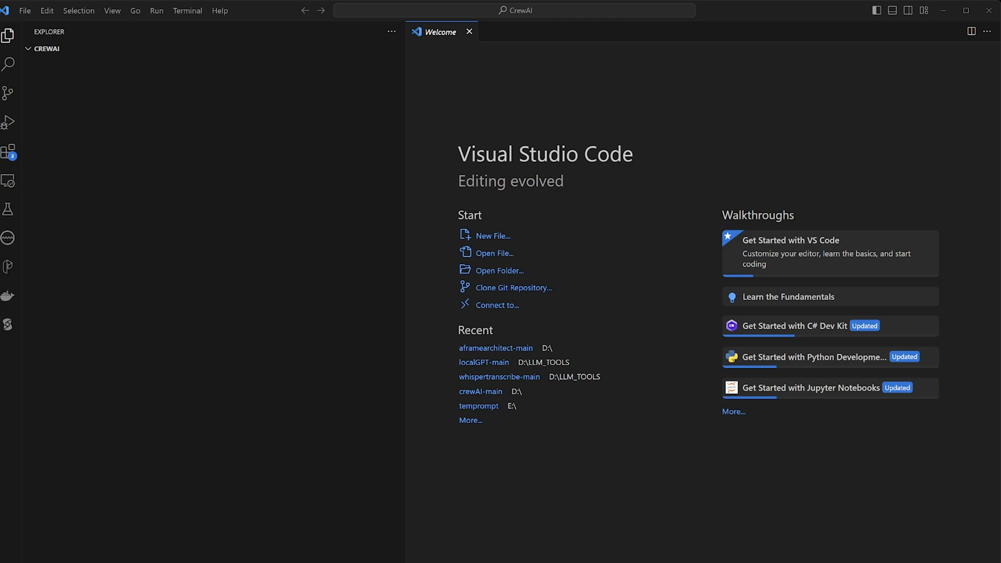
mouse_move(788, 16)
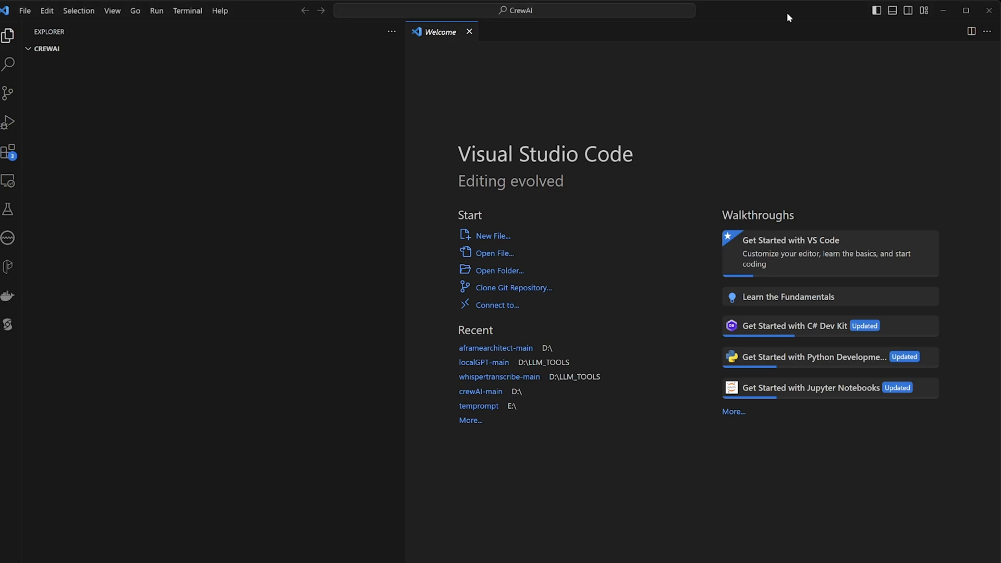
mouse_move(743, 15)
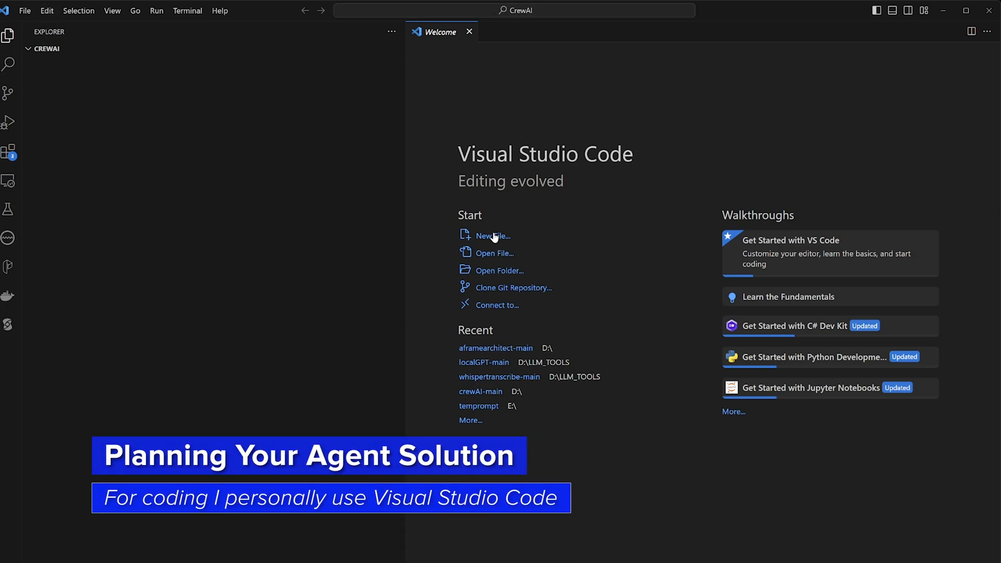
Create a new untitled plain text file from the Welcome tab
left_click(493, 235)
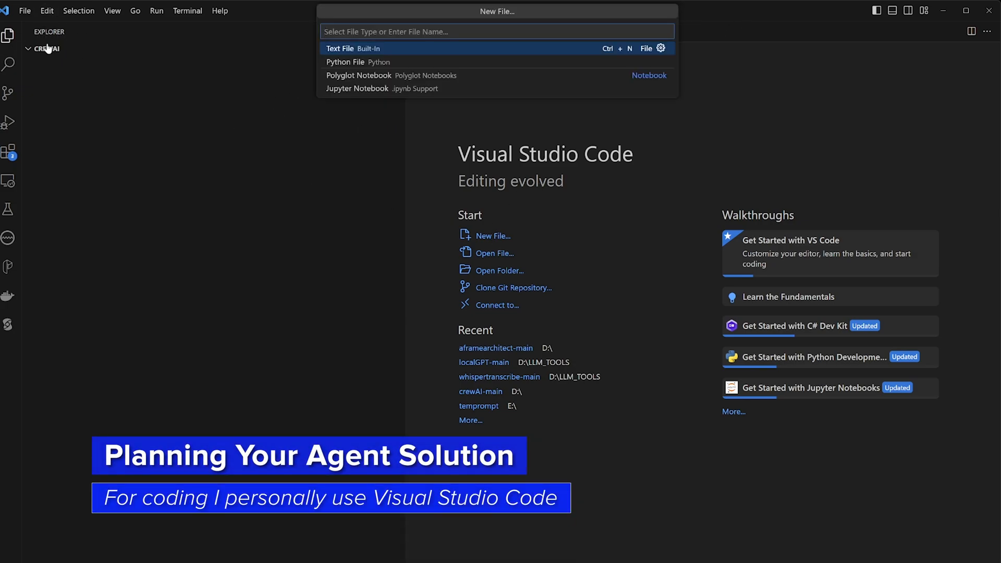
left_click(340, 48)
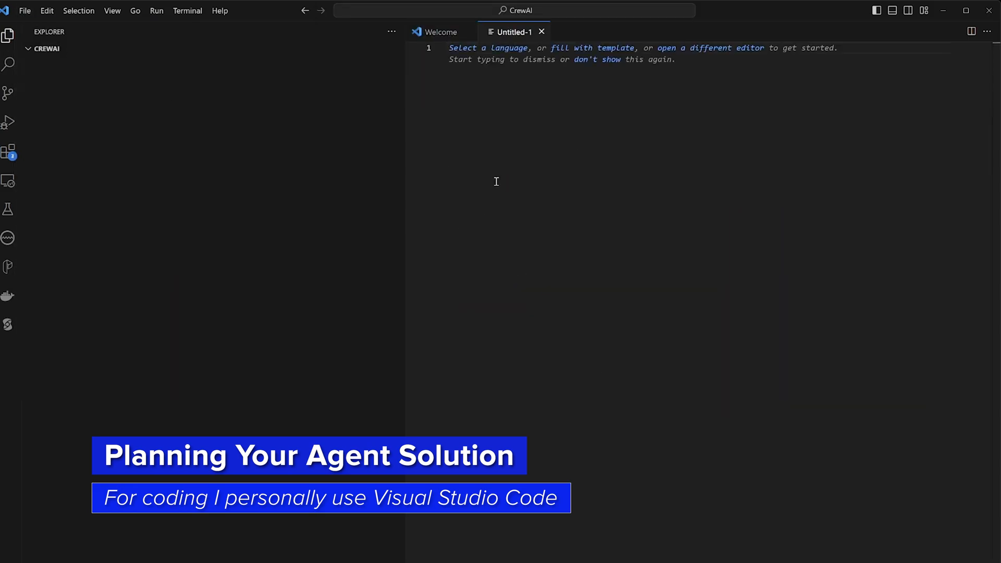
mouse_move(493, 186)
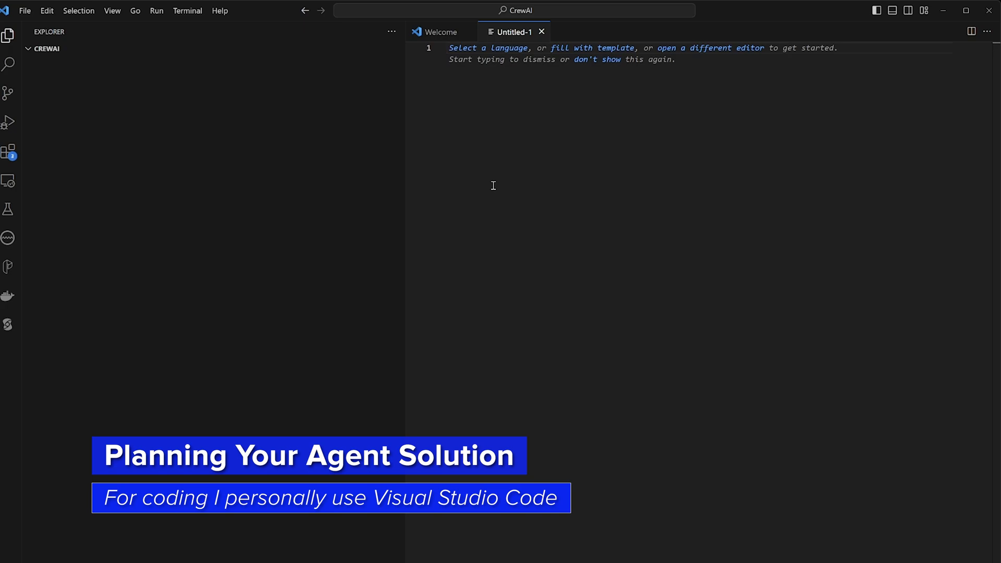
Type the 'PLANNING A NEW CREW' heading with bullets on crew accomplishments and end goals
type("P")
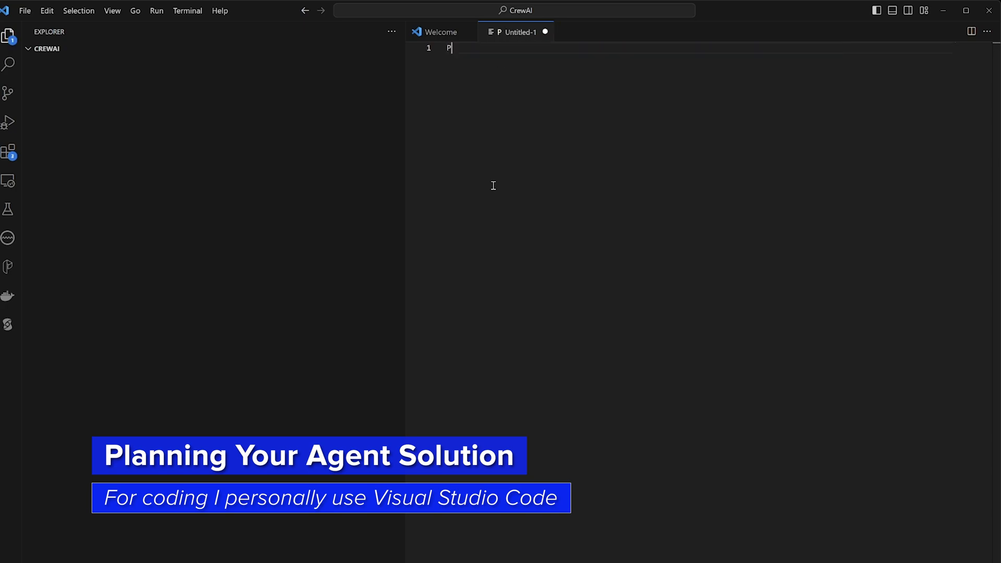
type("LANNING A NEW C")
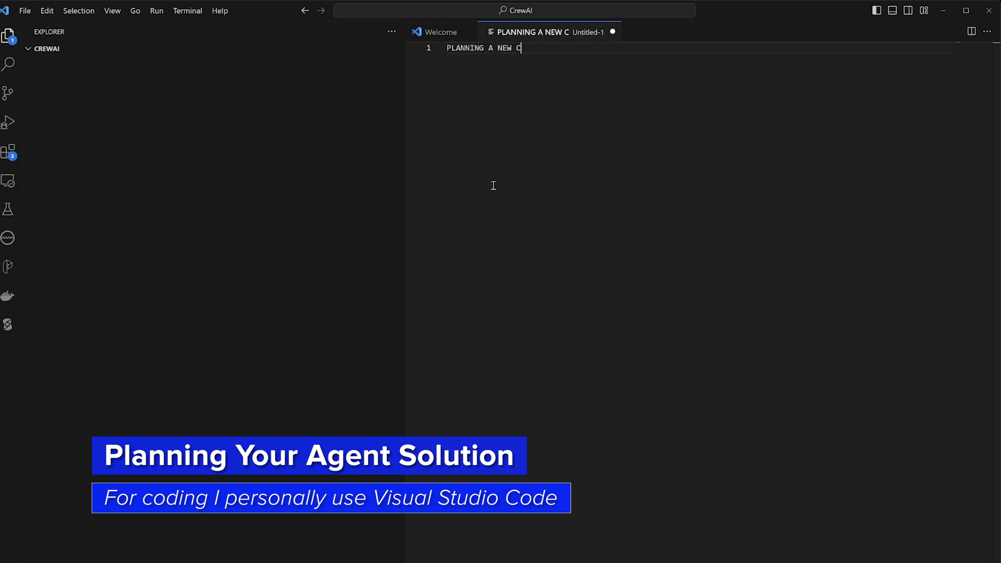
type("REW")
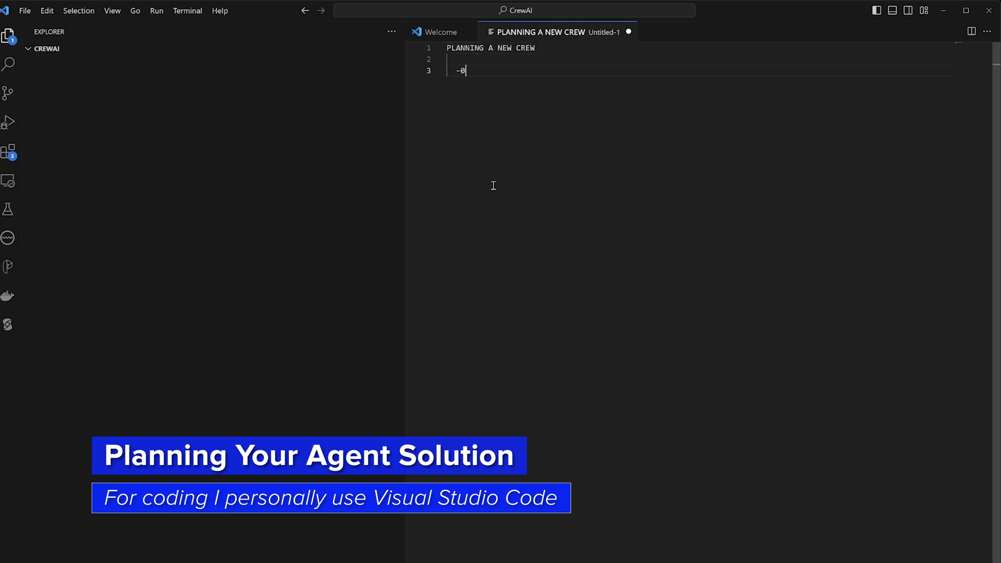
key("Backspace")
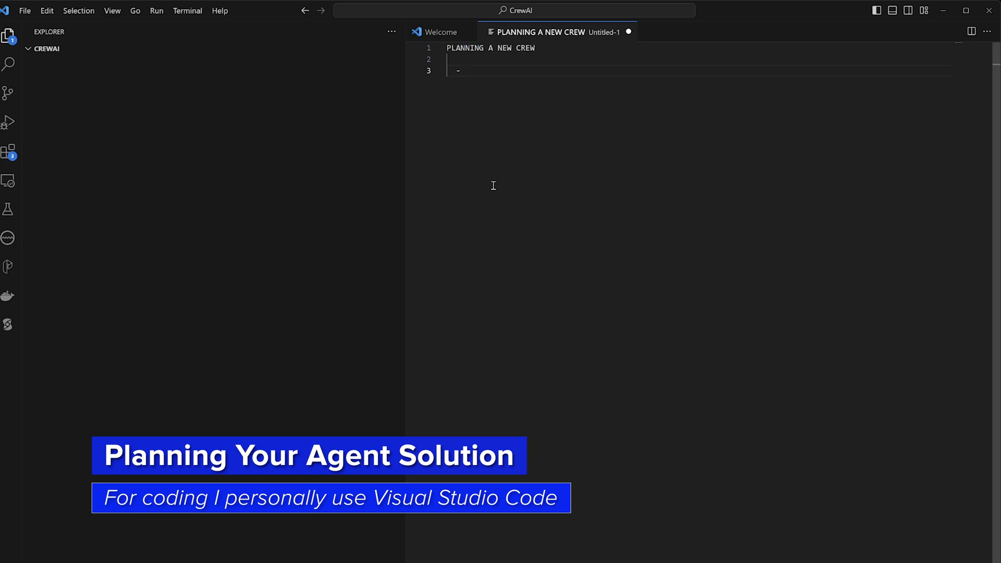
type("What do I want the crew to")
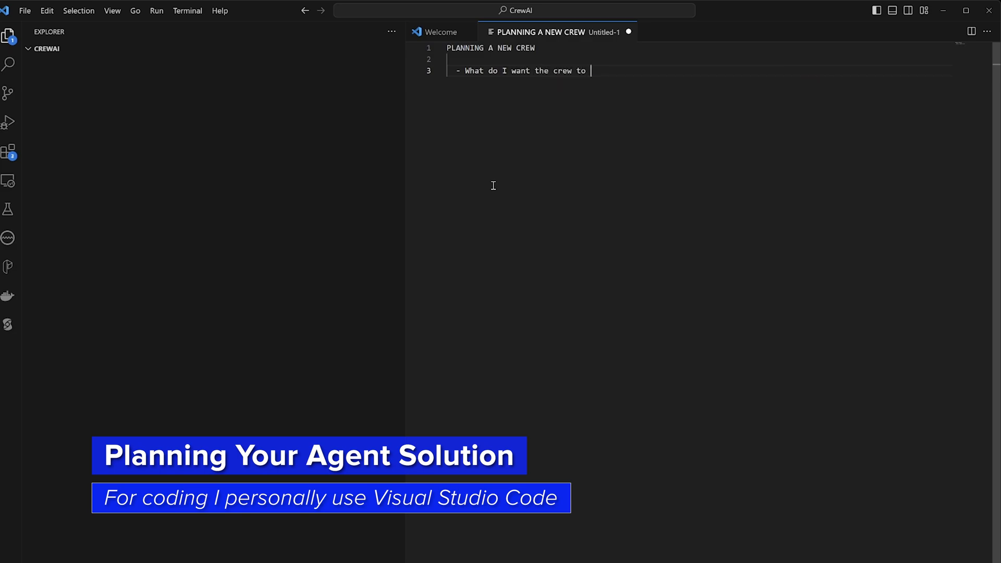
type("accomplish")
type("- What are my")
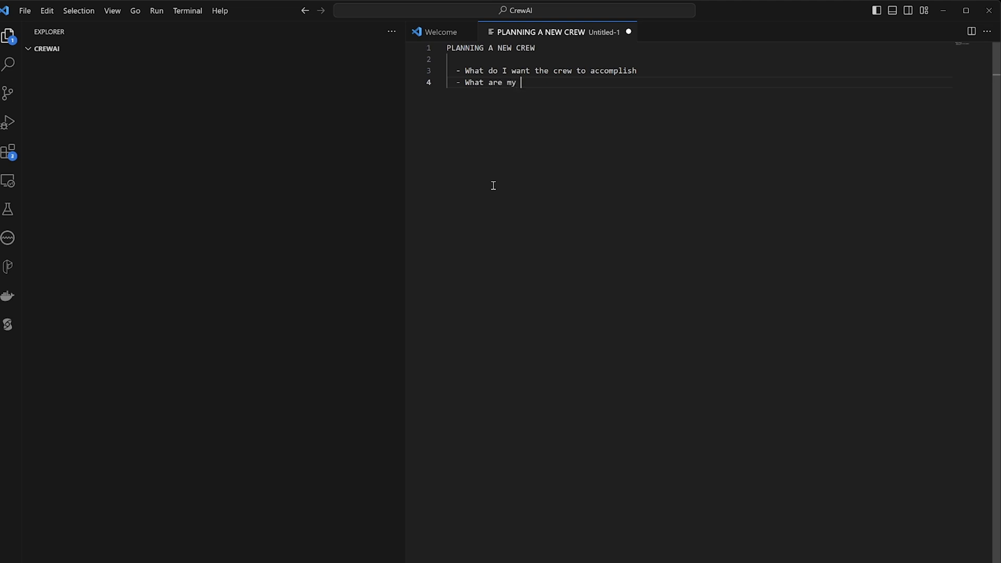
type("end goals")
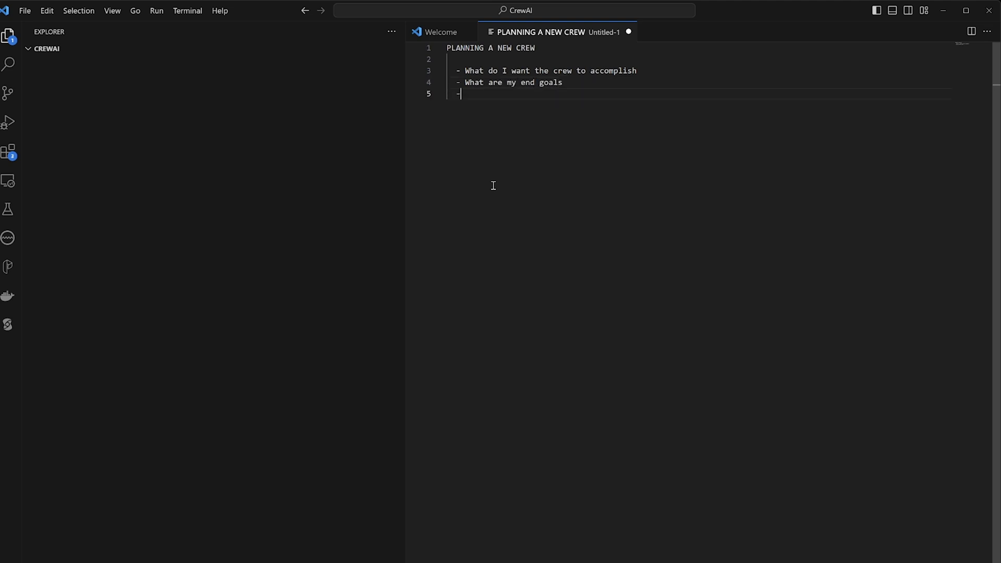
Add bullets on desired outputs along the way and services for my crew, starting a fifth
type("What")
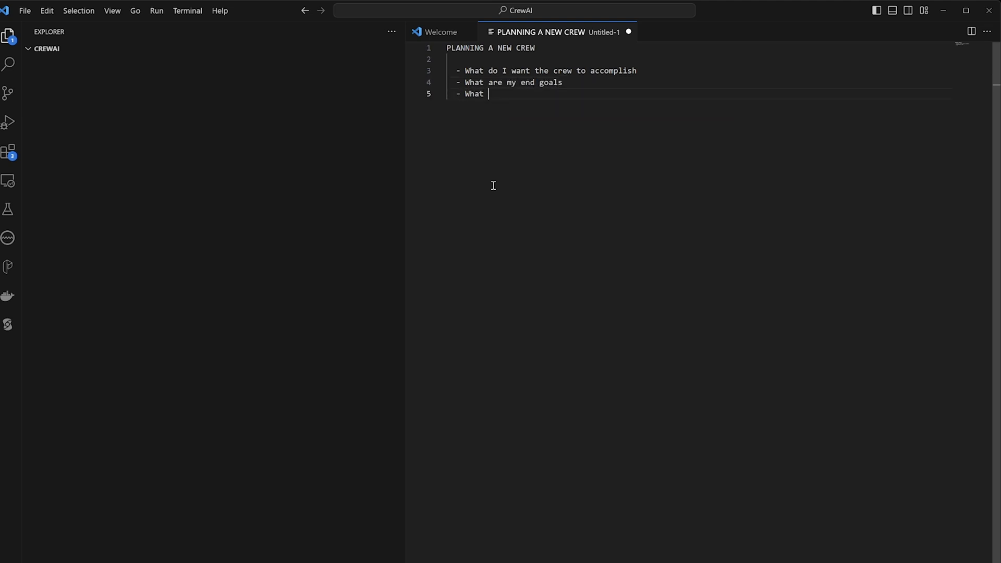
type("do")
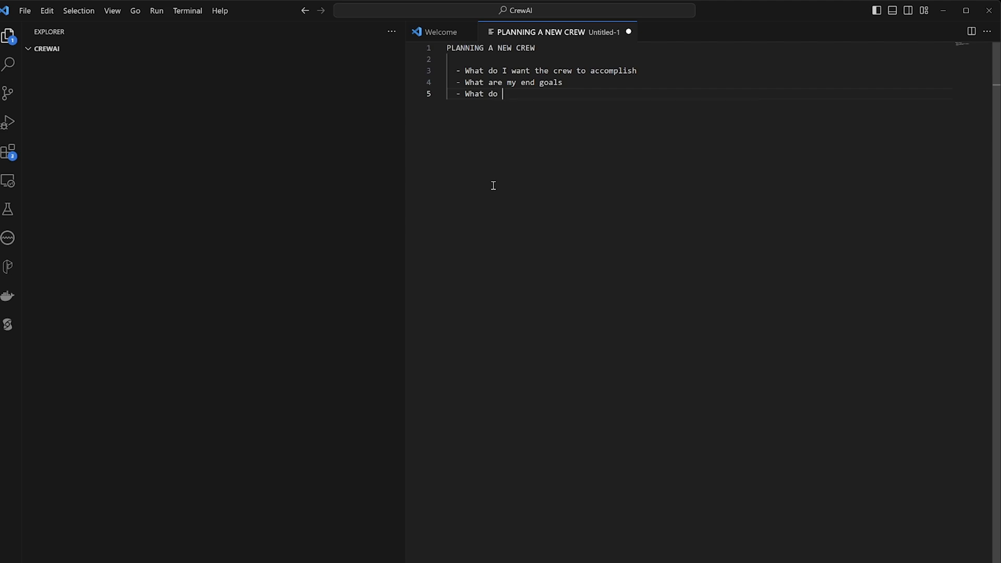
type("I wa")
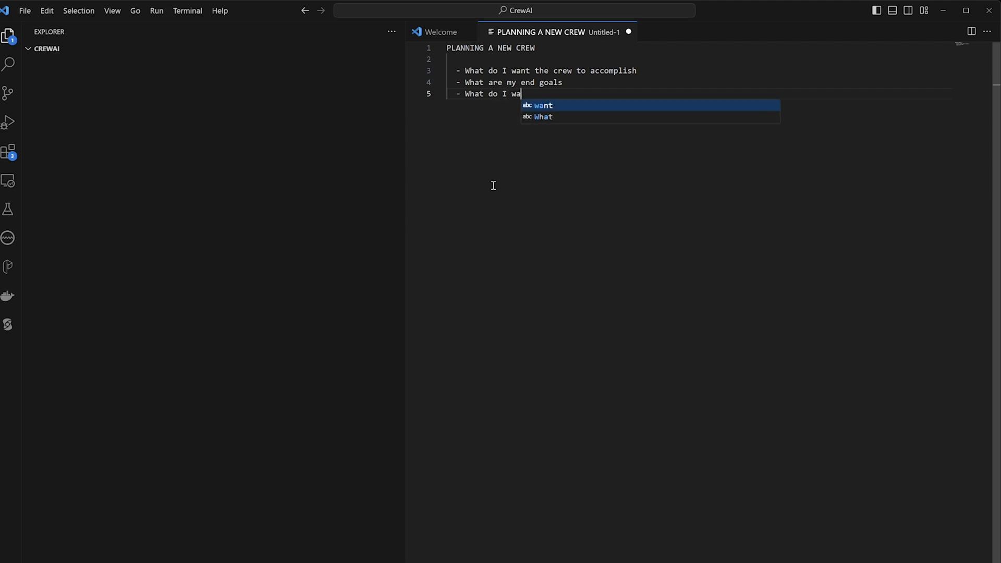
type("nt as the out")
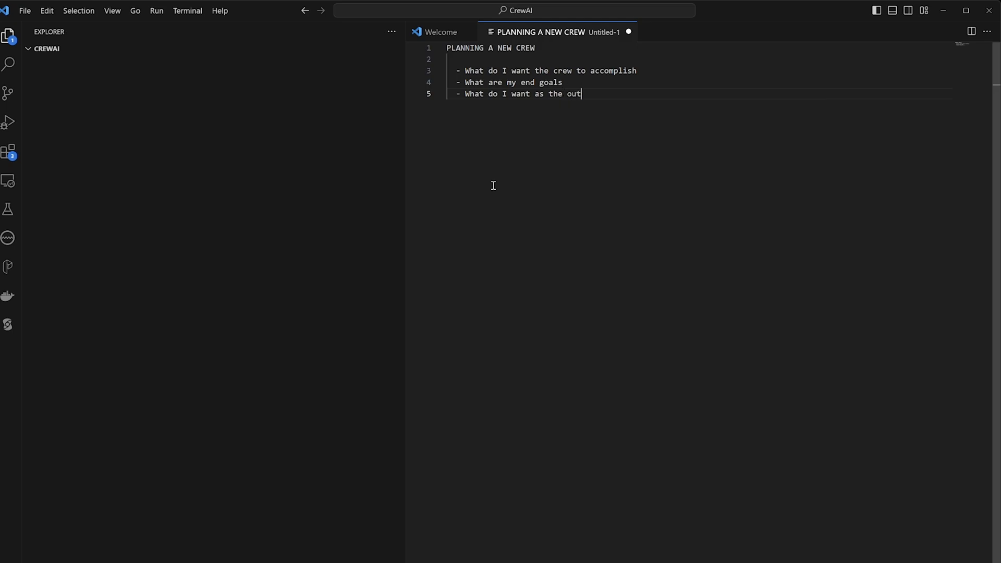
type("put along the way")
type("- What")
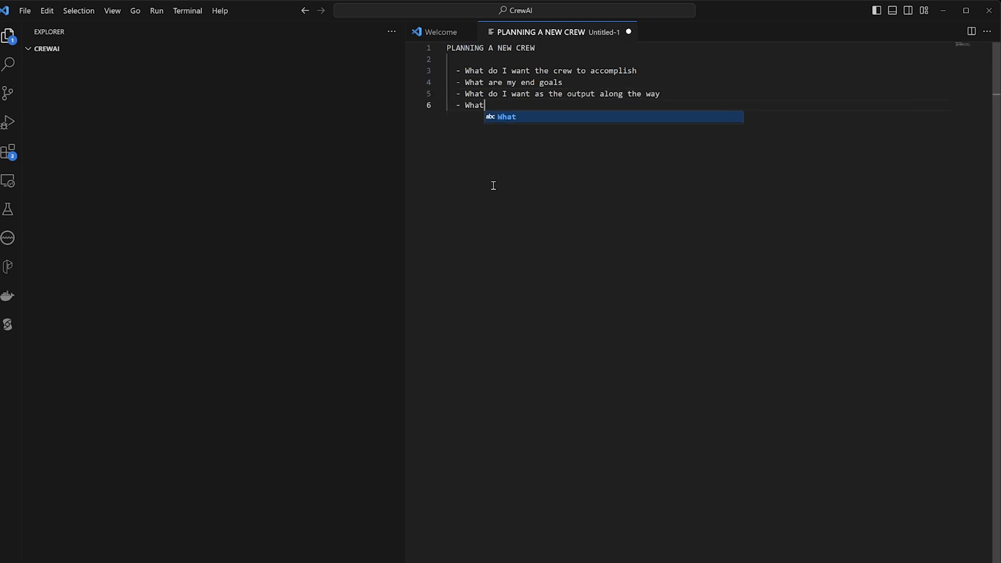
type("services do")
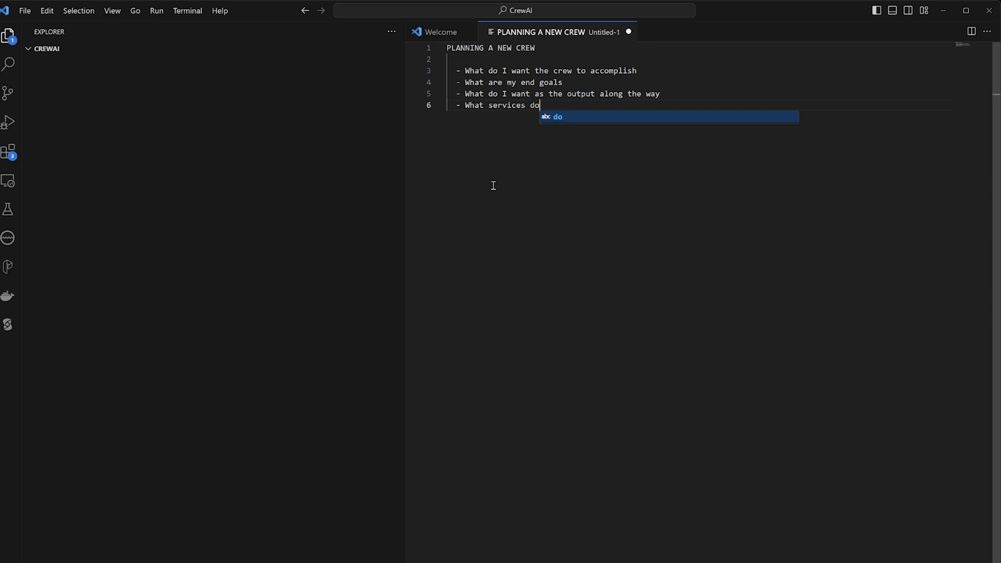
type("Intend to consume to")
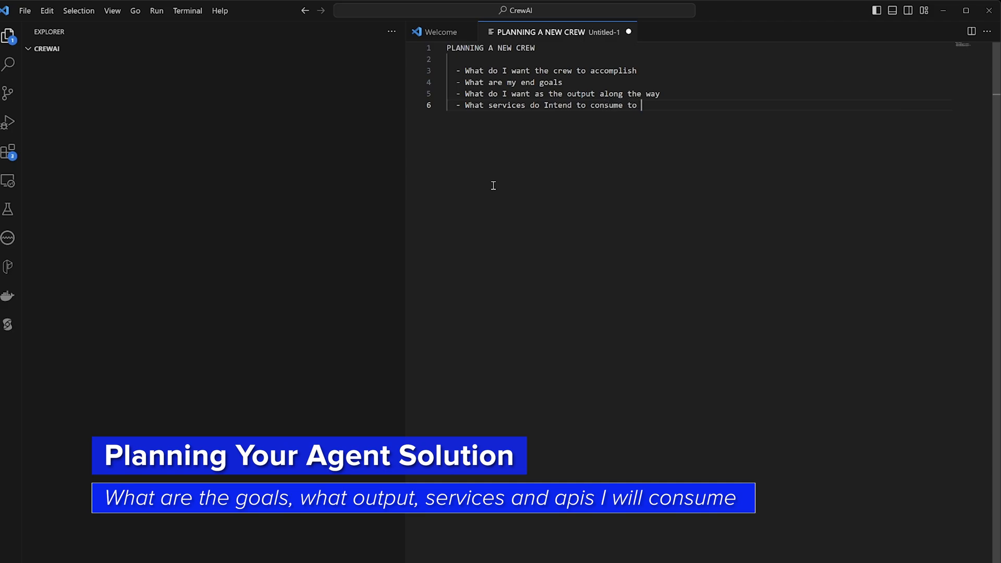
key("Backspace")
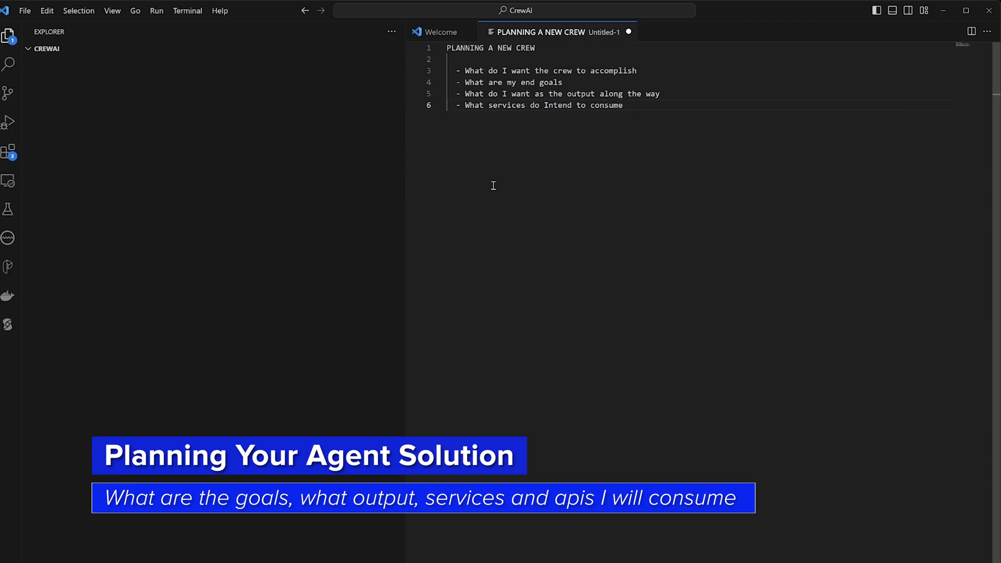
type("for my crew")
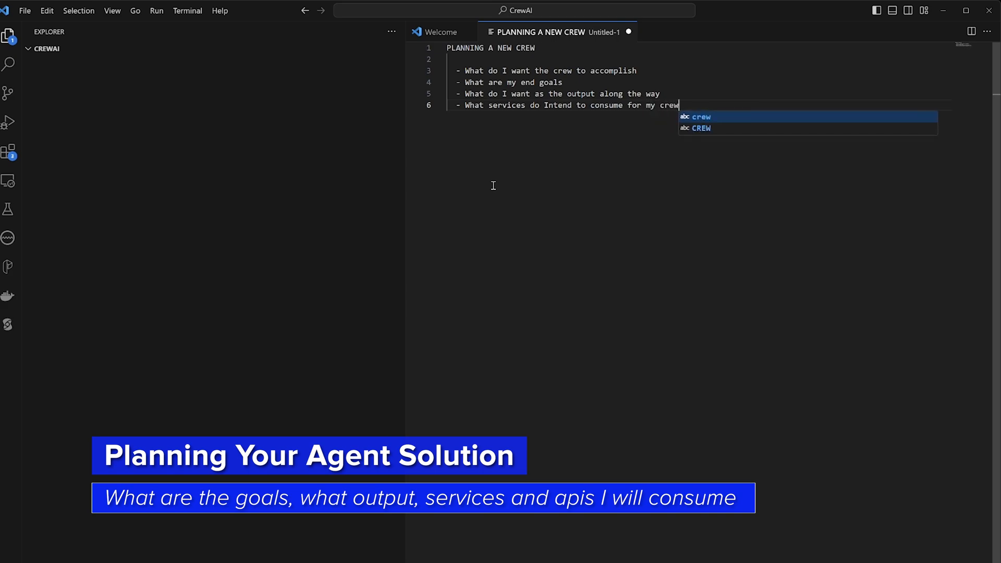
key("Enter")
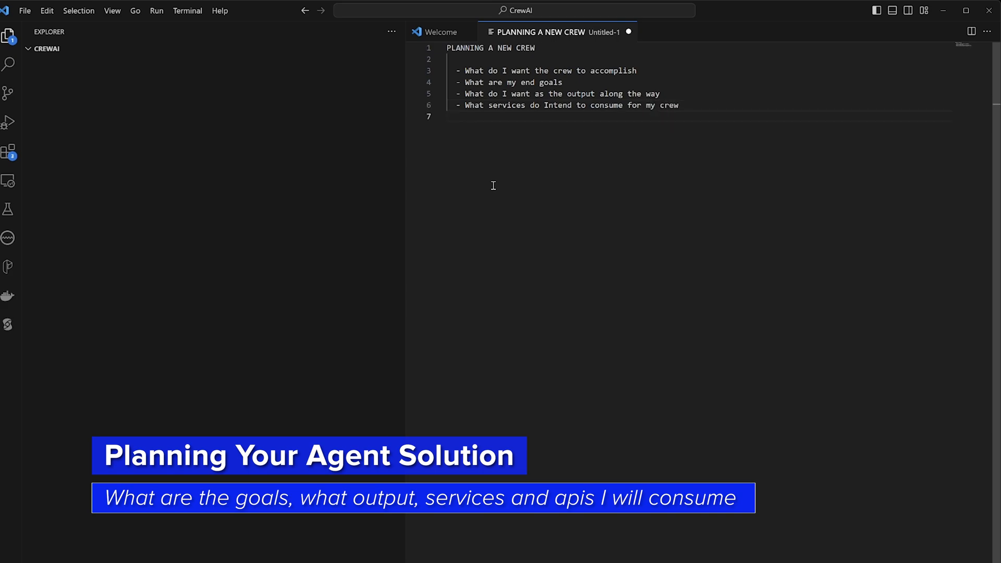
type("-")
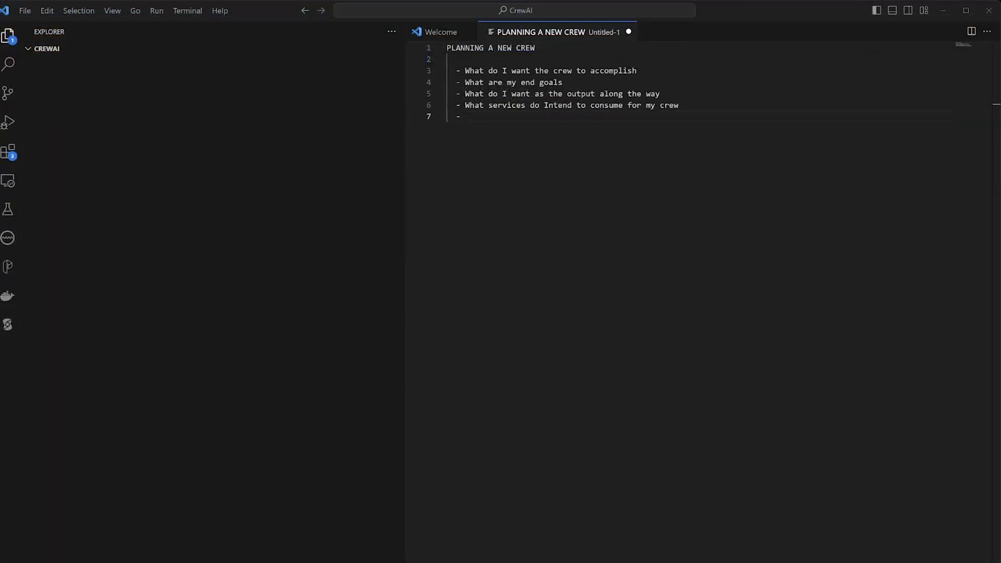
mouse_move(589, 132)
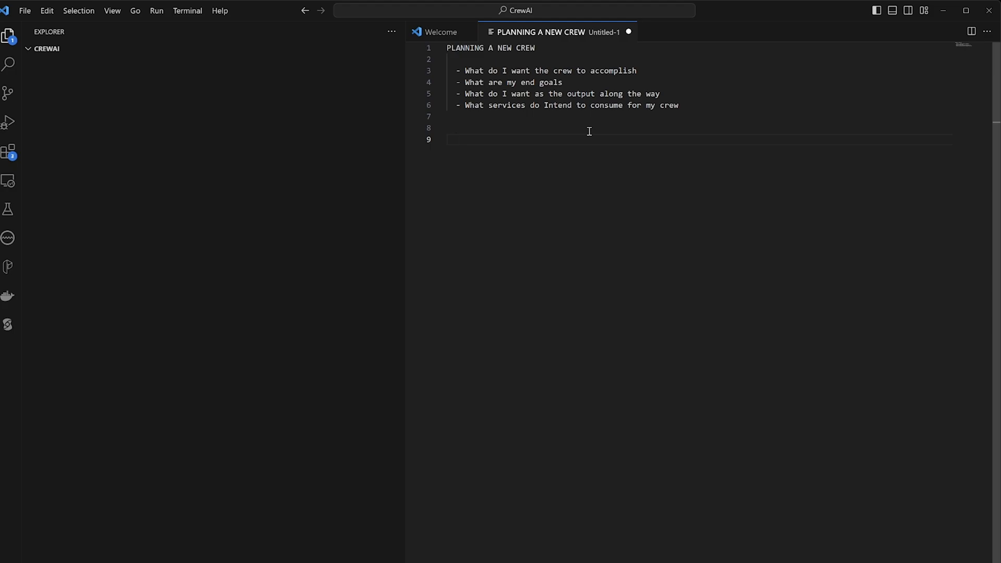
Type 'Main objective:' and the sentence about agentic AIs searching Google for ABC's companies
type("Main objectivge")
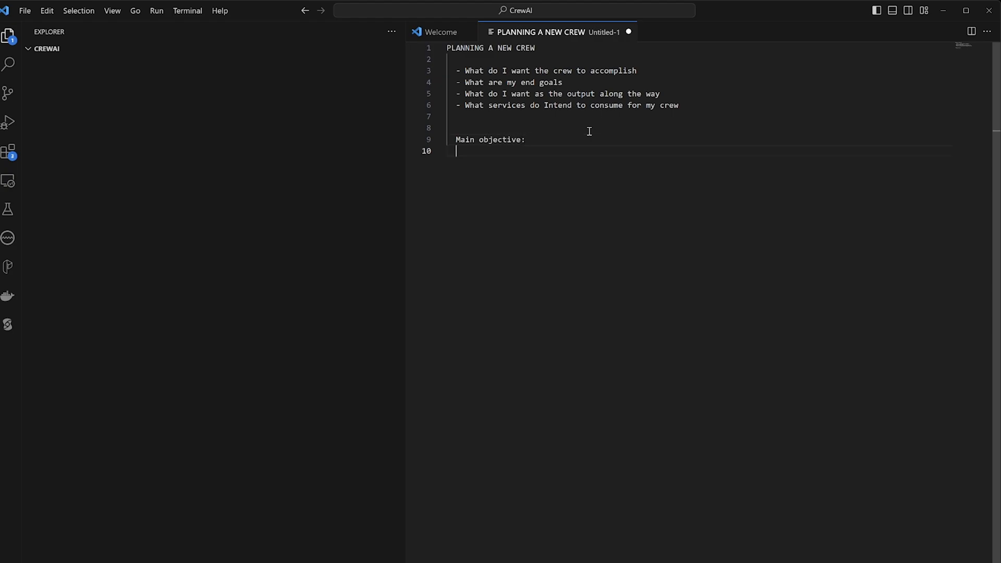
type("To create a")
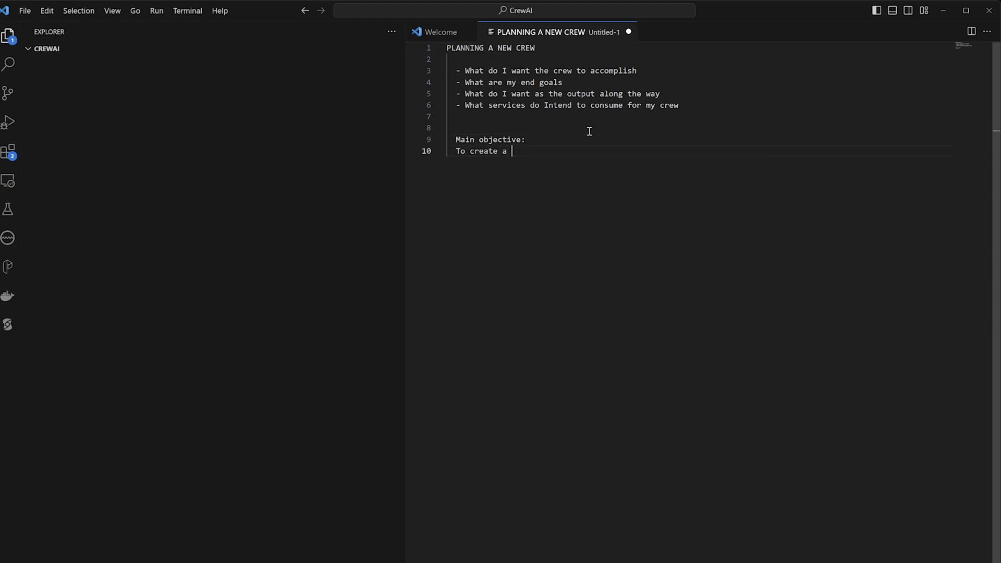
type("series of agentic")
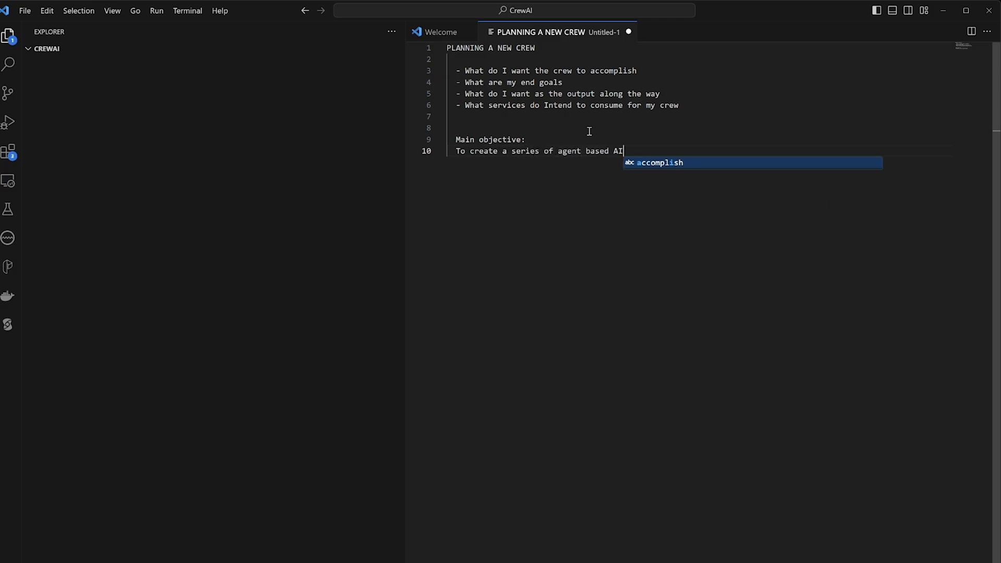
type("'s that are going")
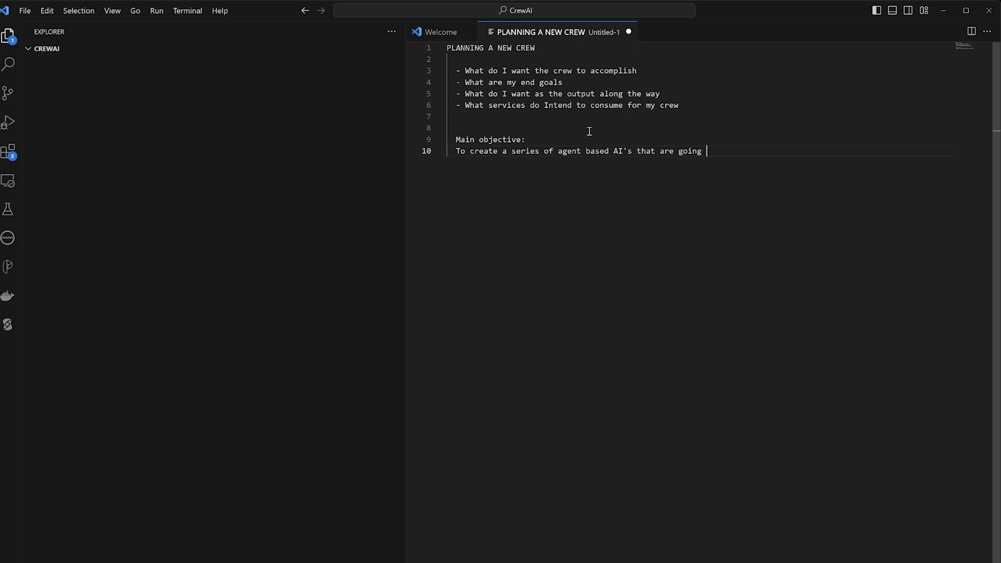
type("to searhc")
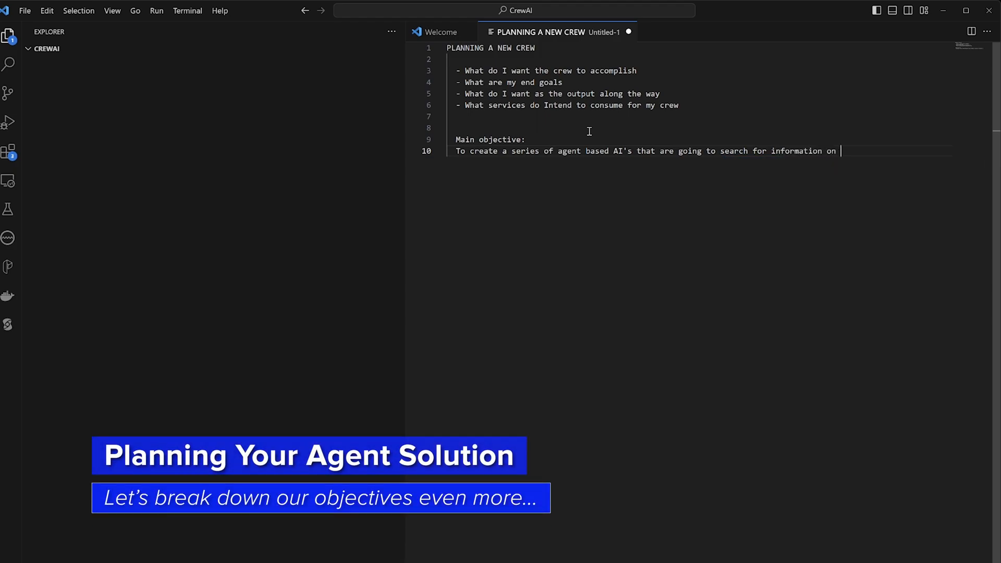
type("googel AB")
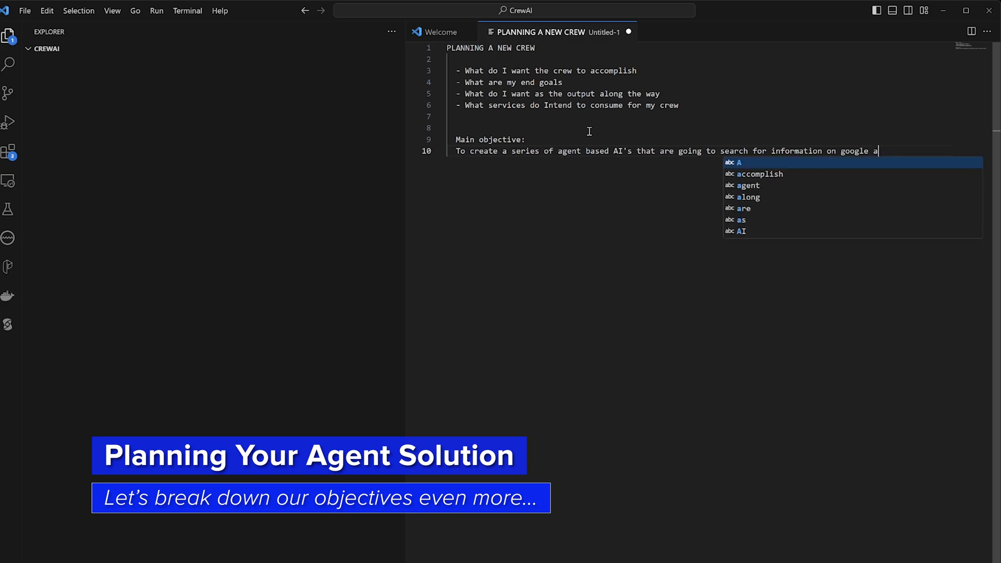
type("bc's companies")
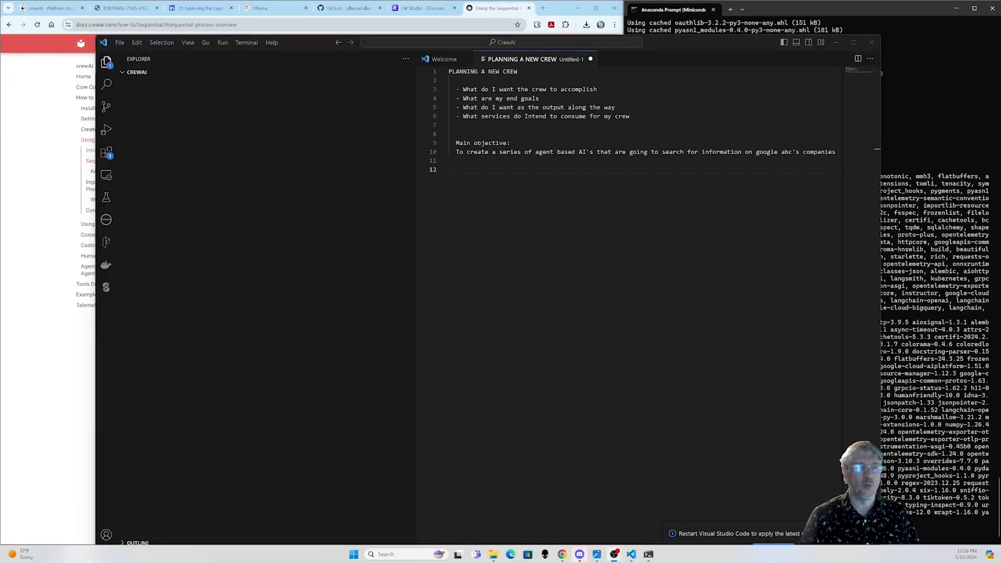
left_click(849, 42)
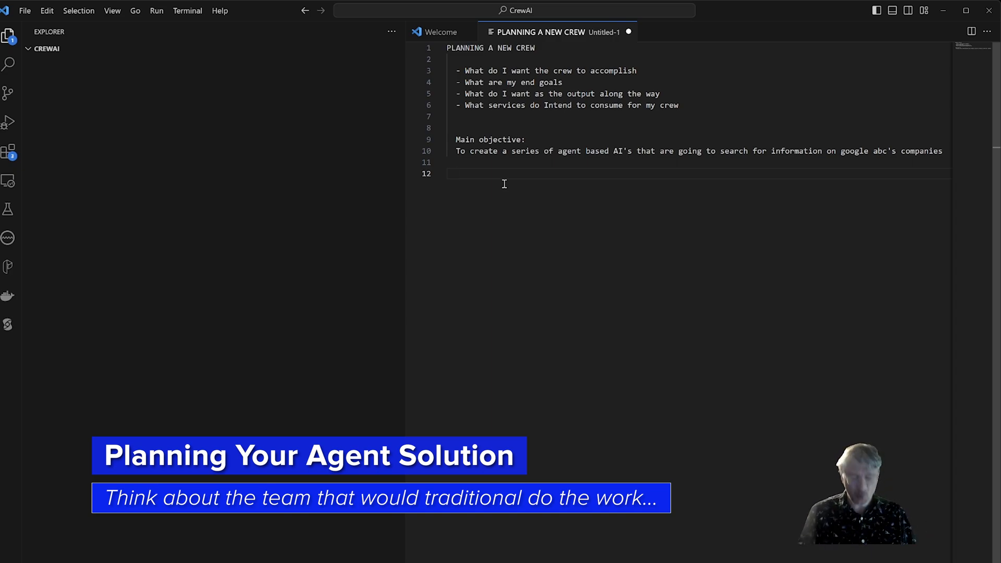
Below the objective, add 'A group of researchers with specialties all doing multiple tasks.'
key("Enter")
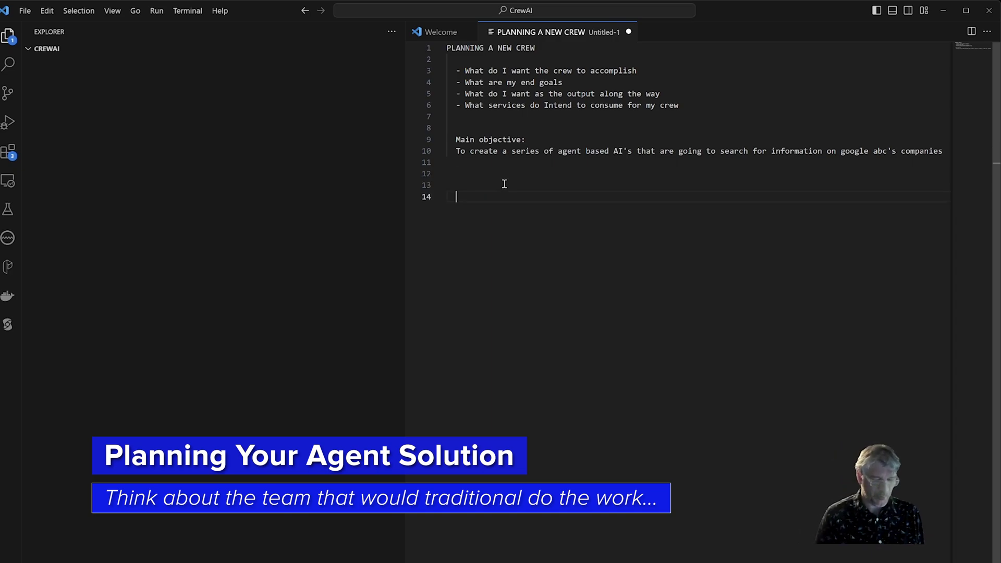
type("A")
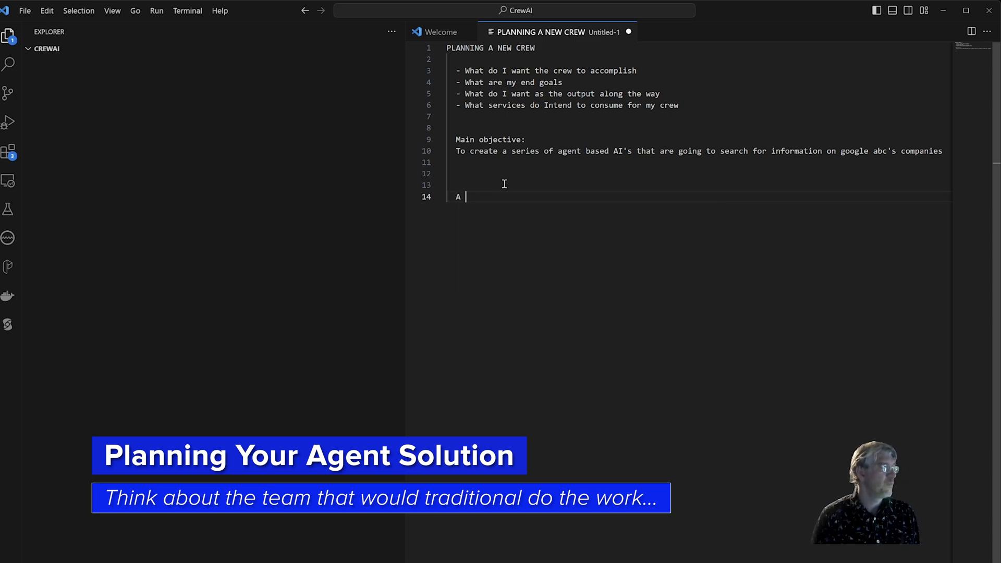
type("group of rese")
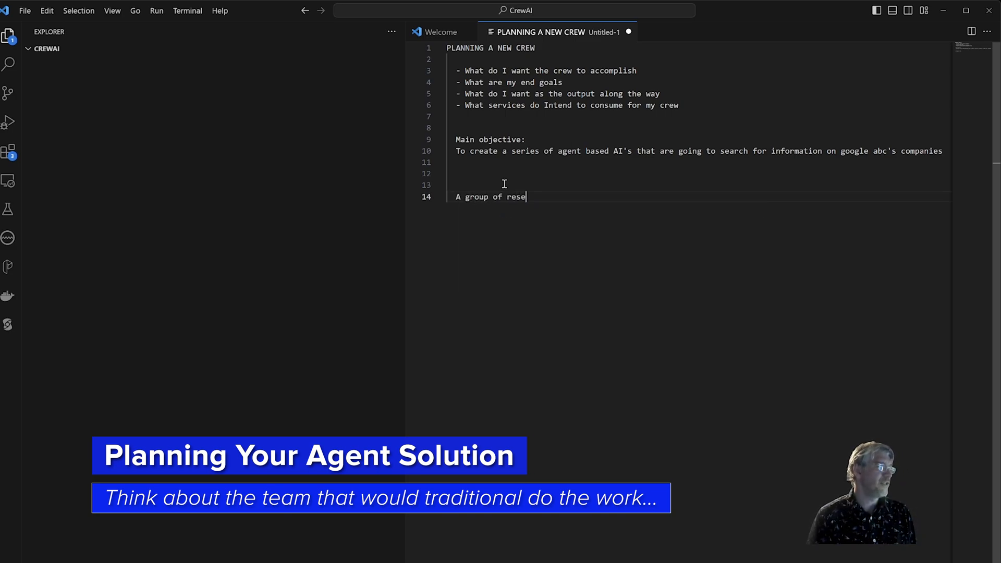
type("archers")
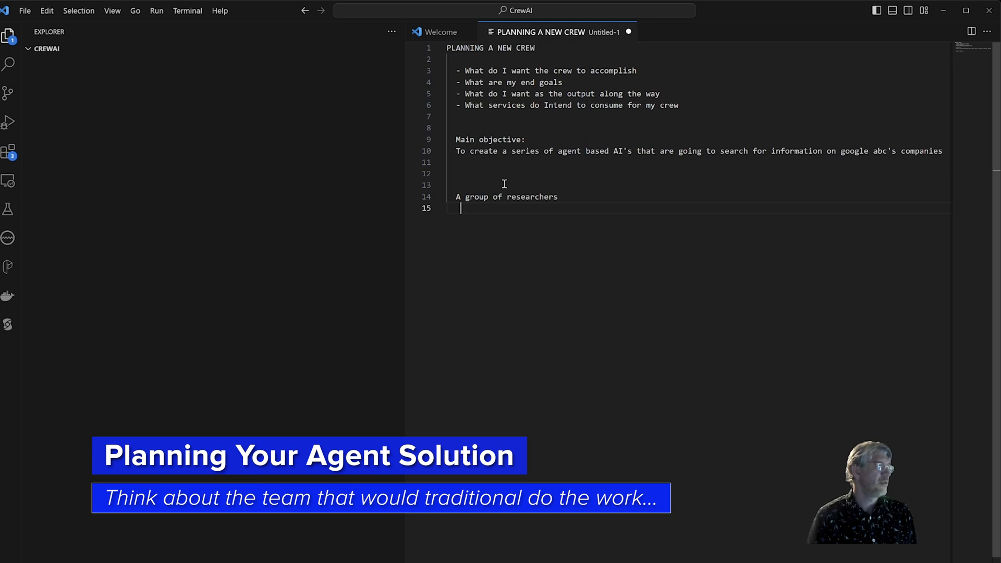
type("with specialties a")
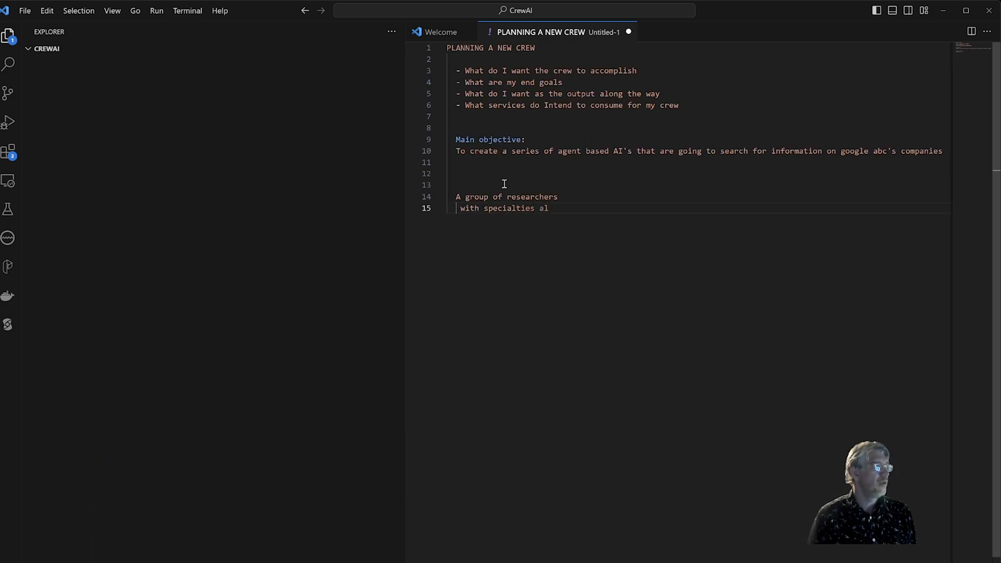
type("l")
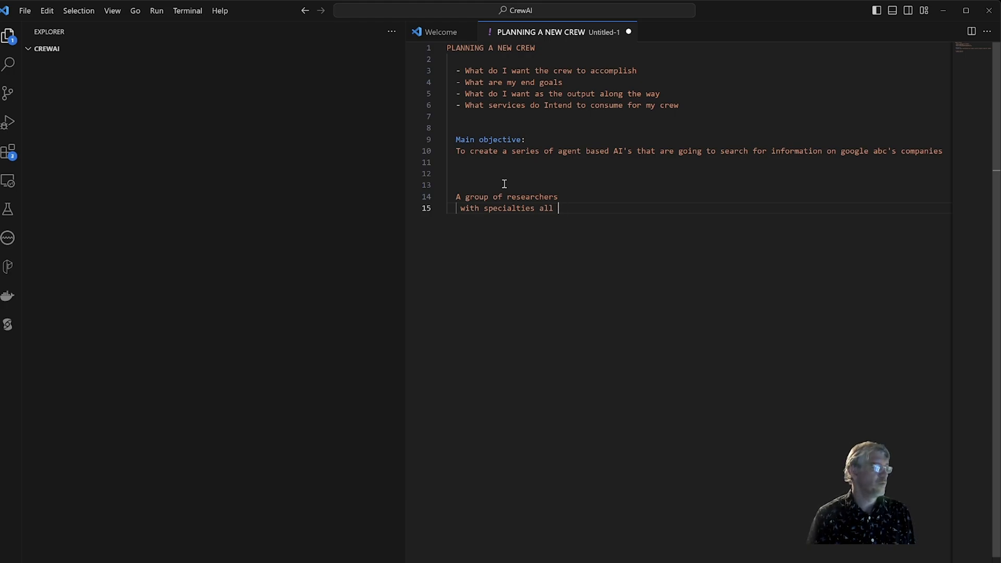
type("doing multp")
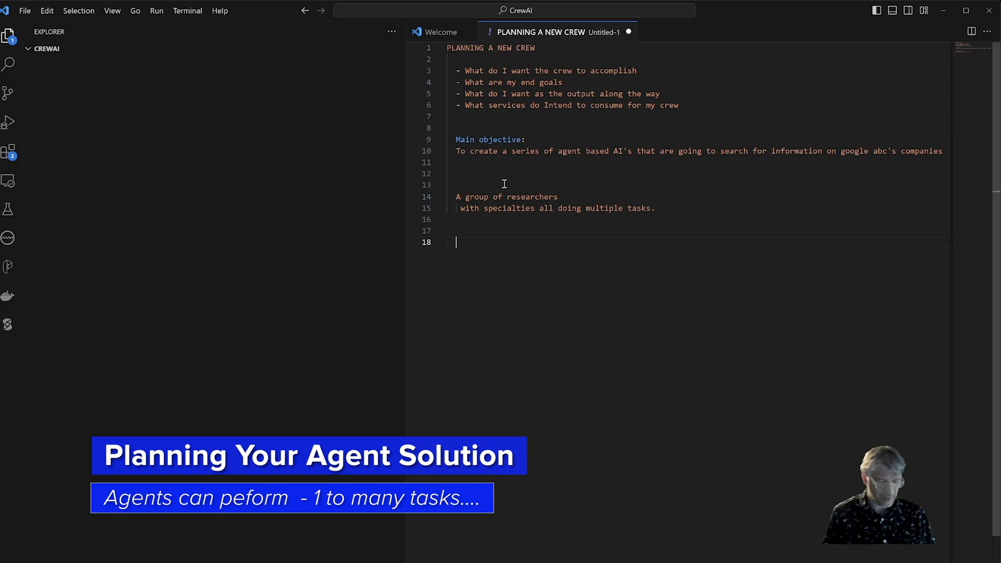
List Senior Researcher, Senior Writer and Senior Data Analyst on separate lines, selecting 'Analyst'
type("Ser")
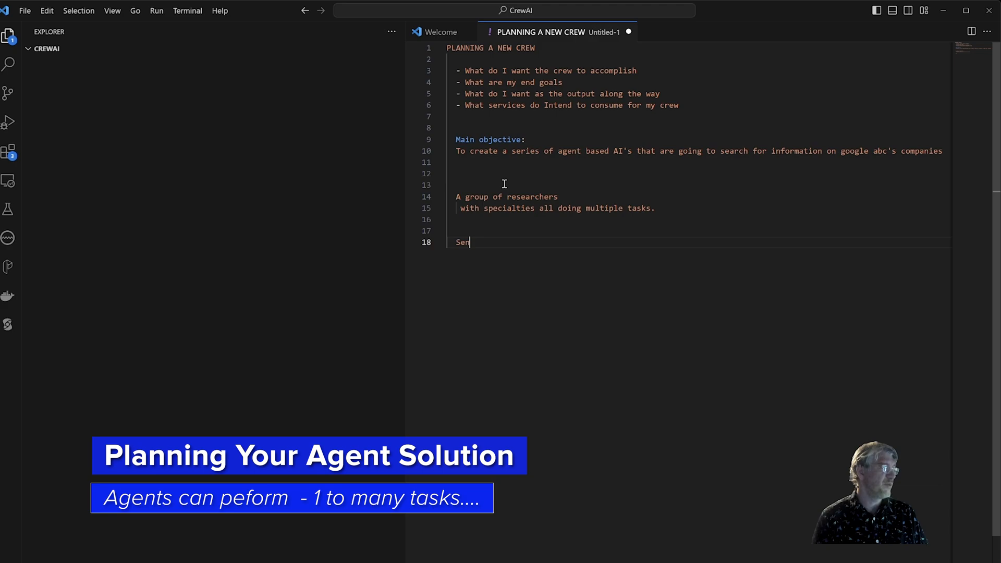
type("nior Researcher")
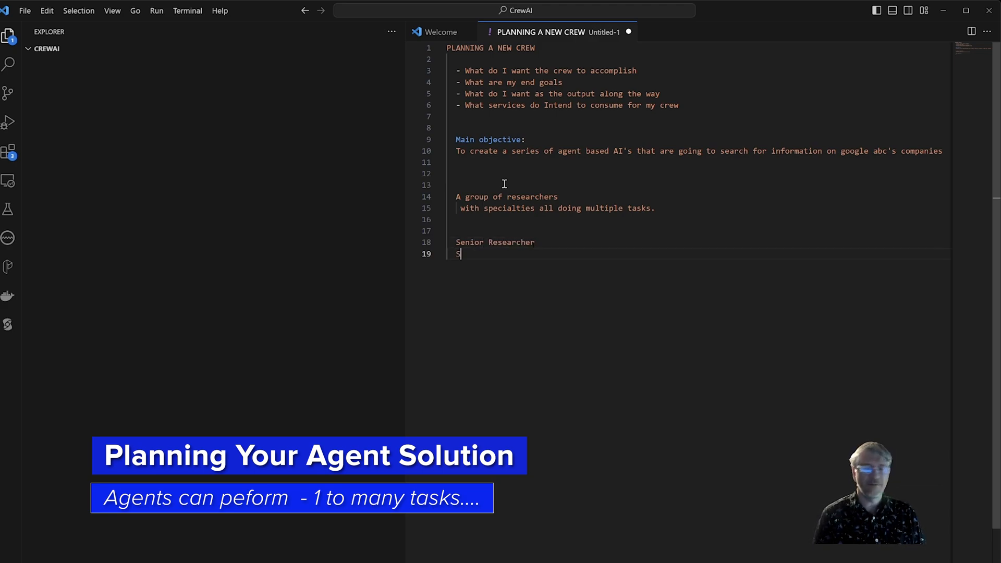
type("enior Writer")
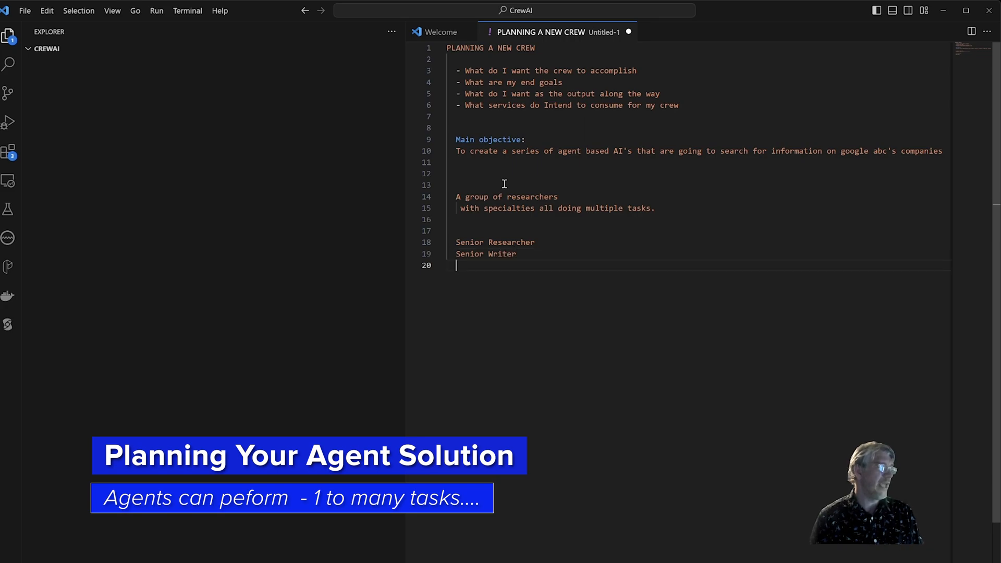
type("SEnior")
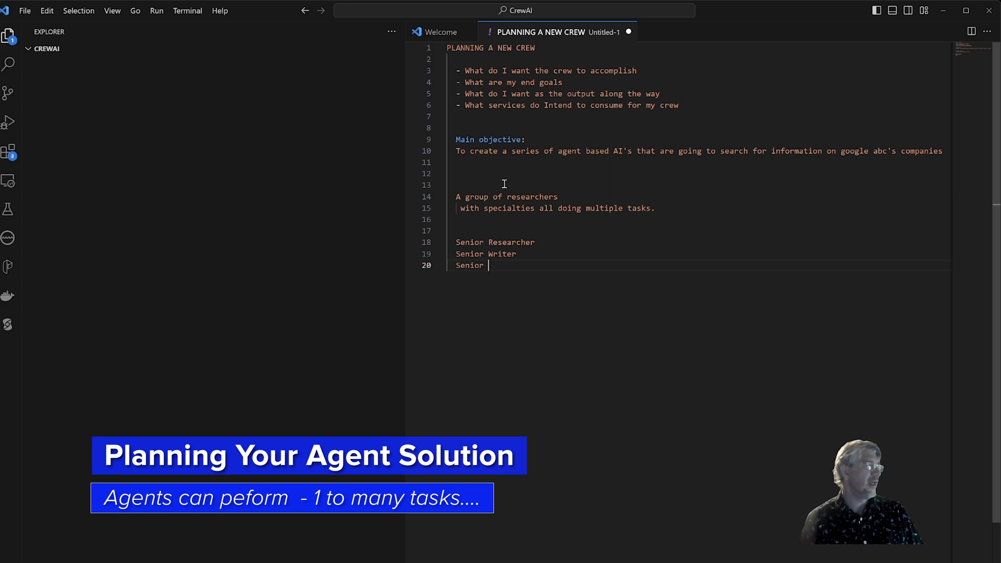
type("Data Analyst")
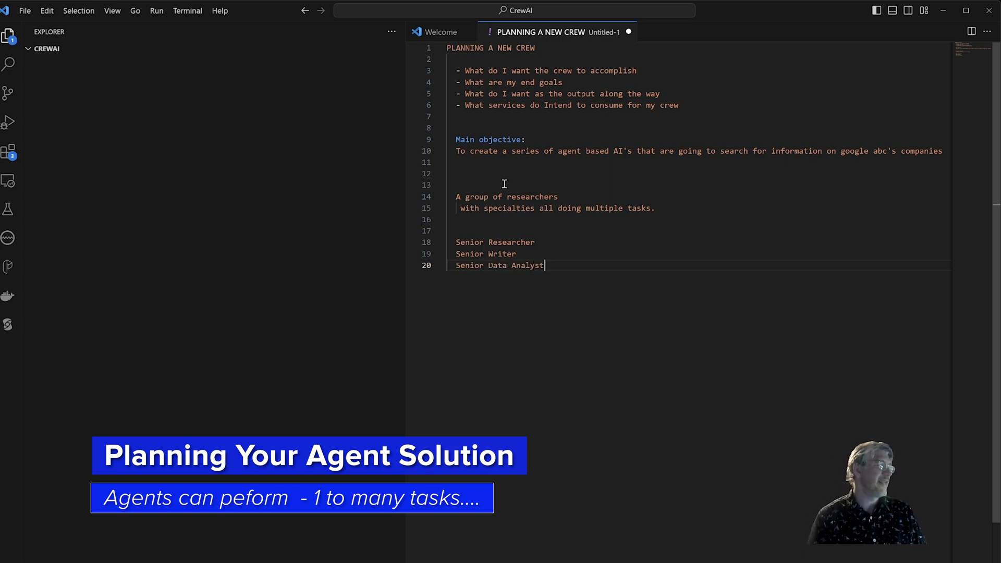
double_click(502, 254)
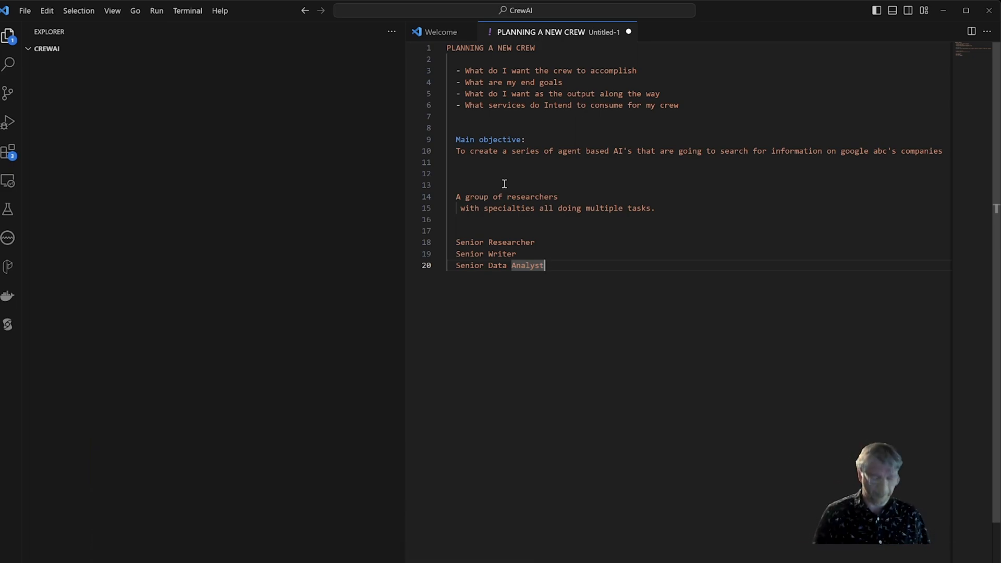
Start the Senior Researcher section with a bullet about identifying areas to research
key("Enter")
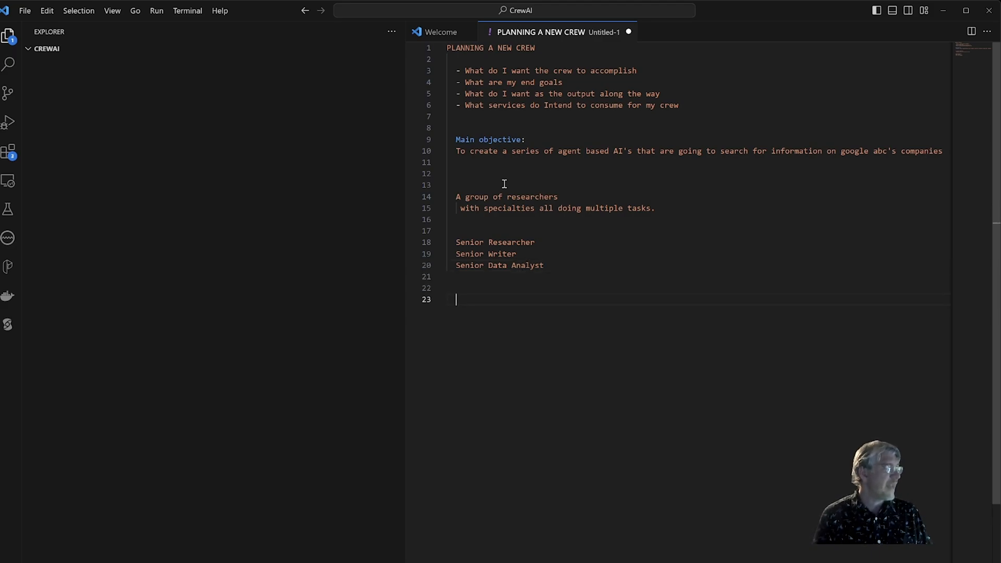
type("Senior R")
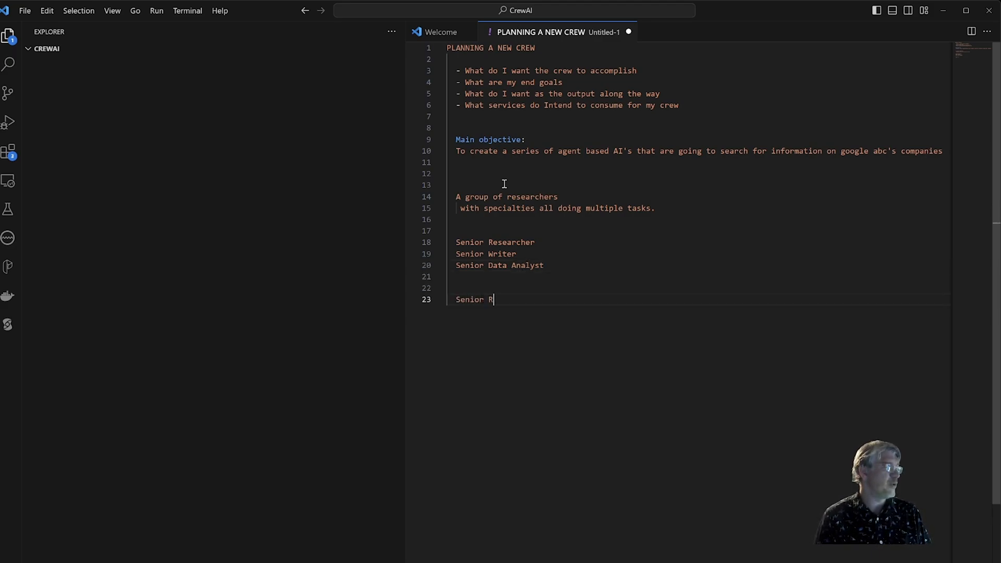
type("esearcher")
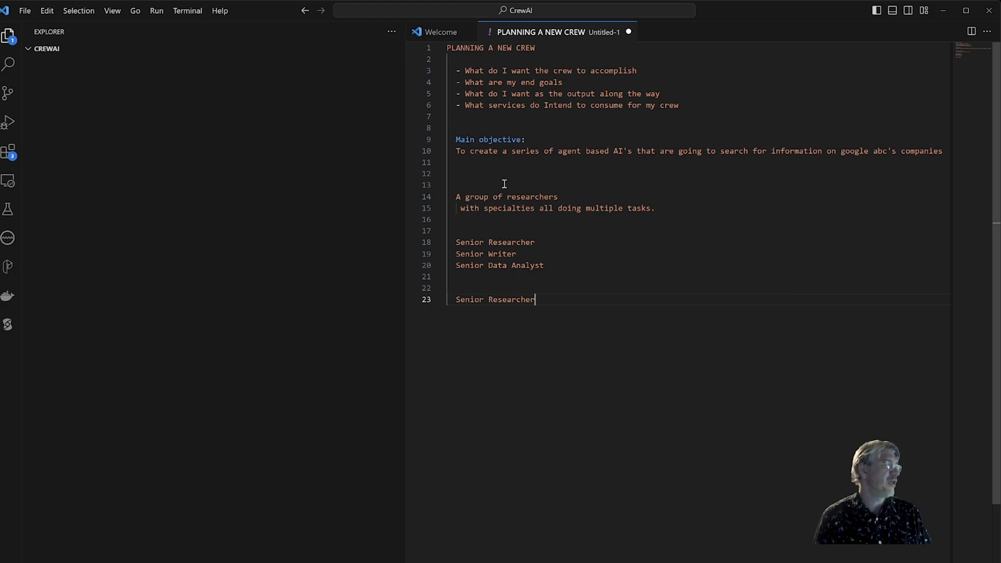
key("BackSpace")
type("- They are go")
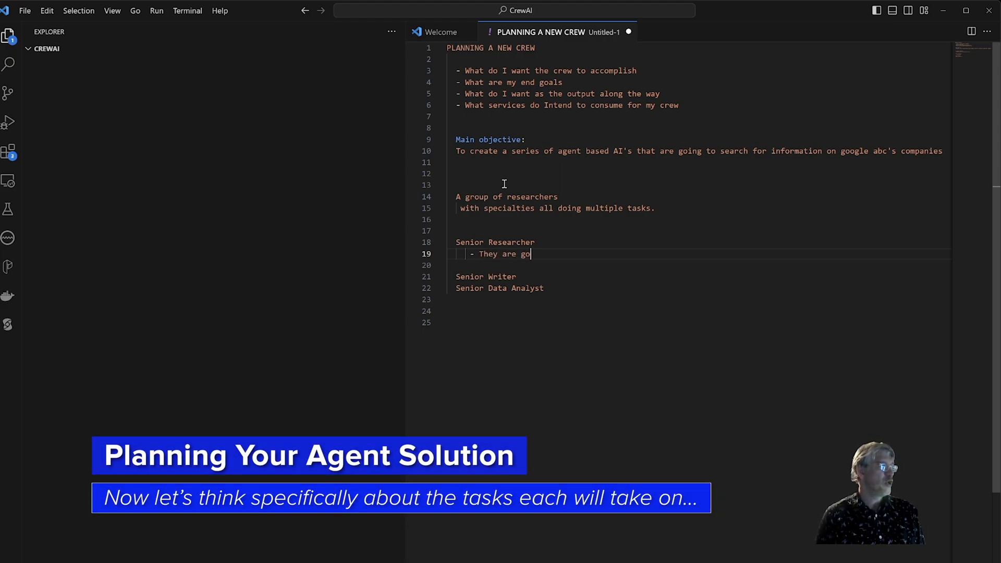
type("ing to identify")
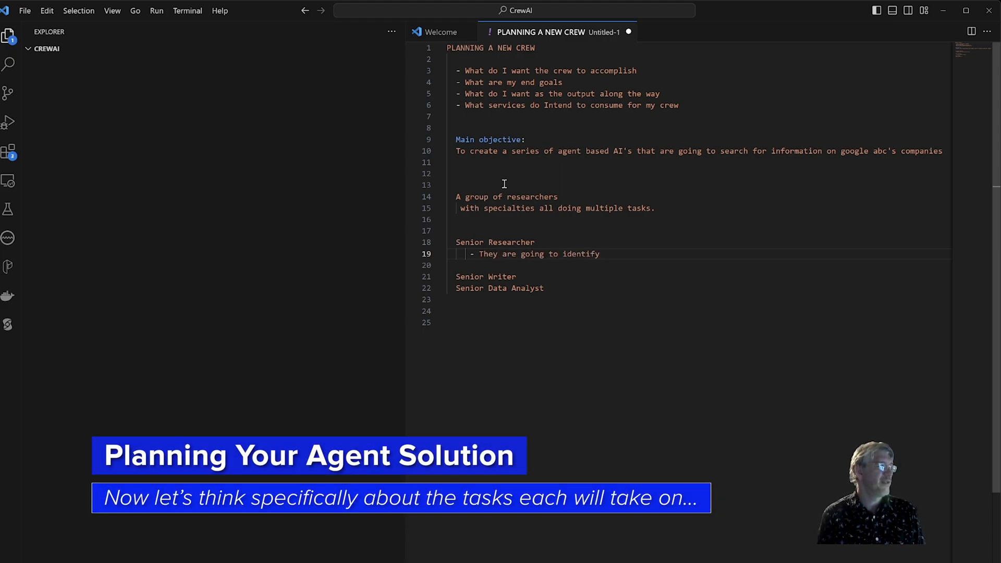
type("areas to research")
type("- They are going to")
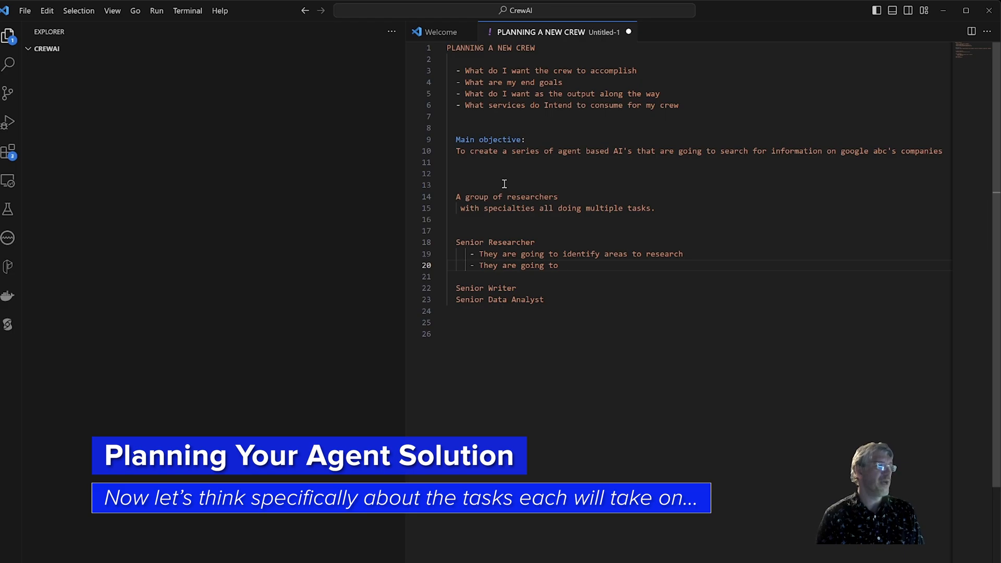
Add bullets to review material, find types of material, and confer with the writer and analyst
type("review material")
type("- They are going to find")
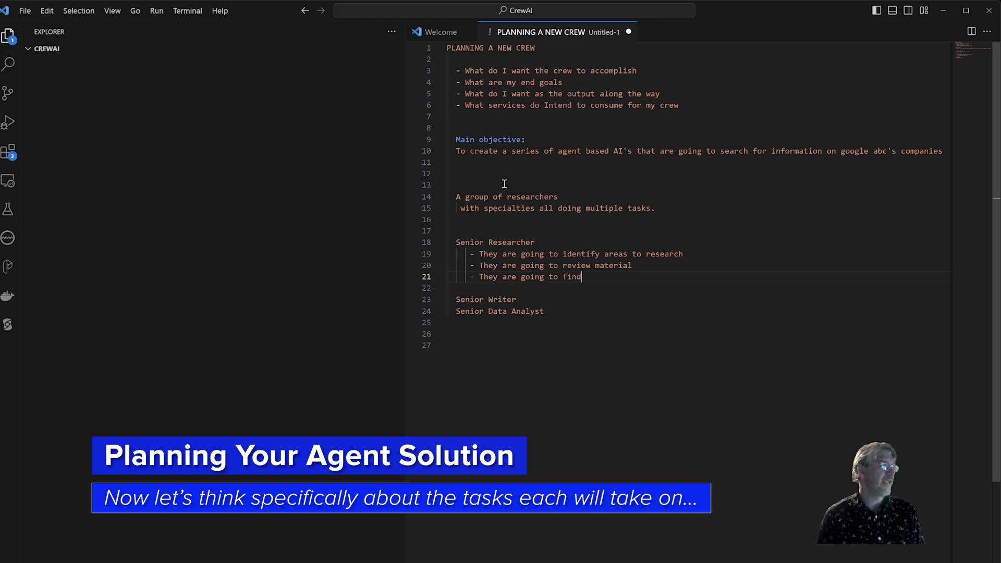
type("types of material")
type("-")
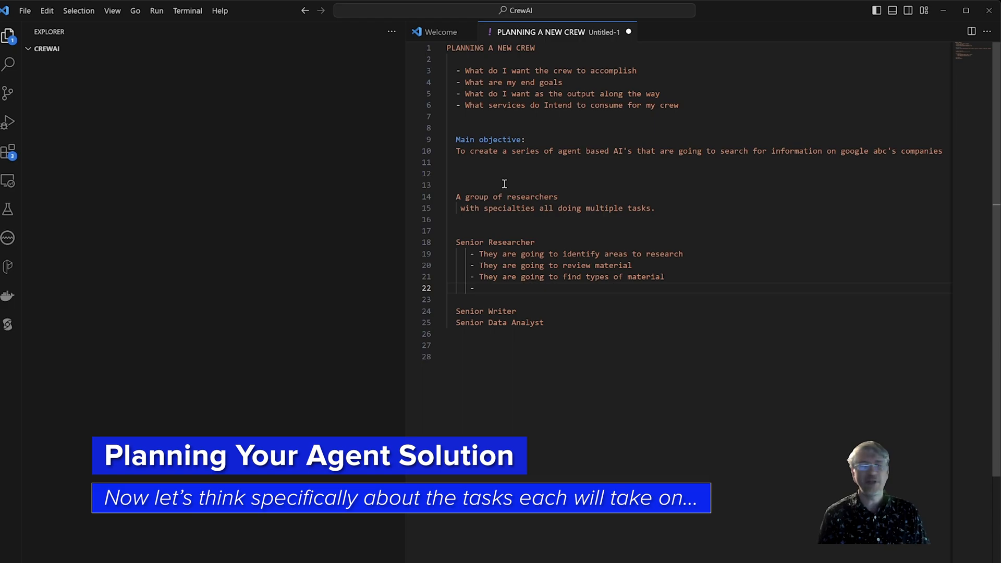
type("C")
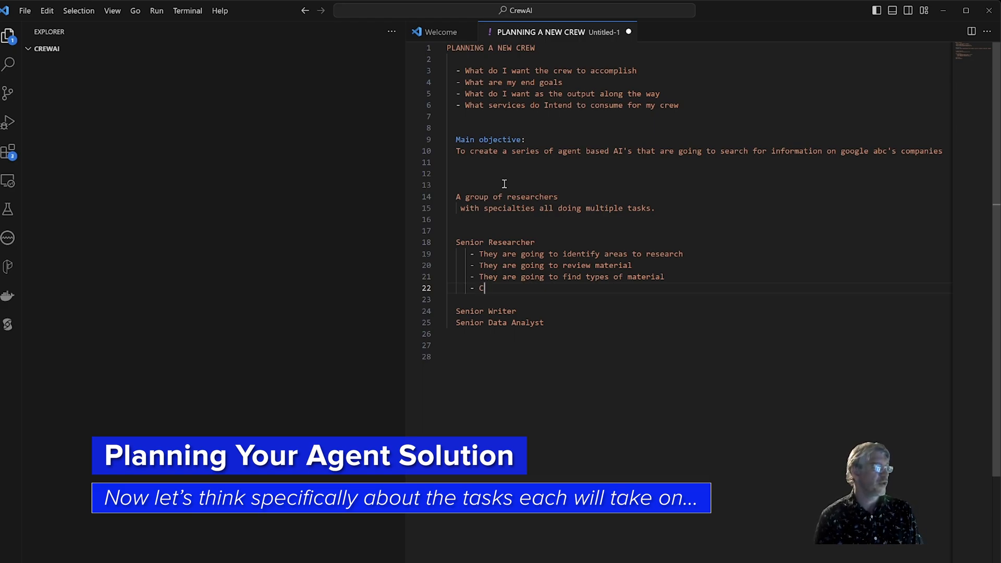
type("onfer with the")
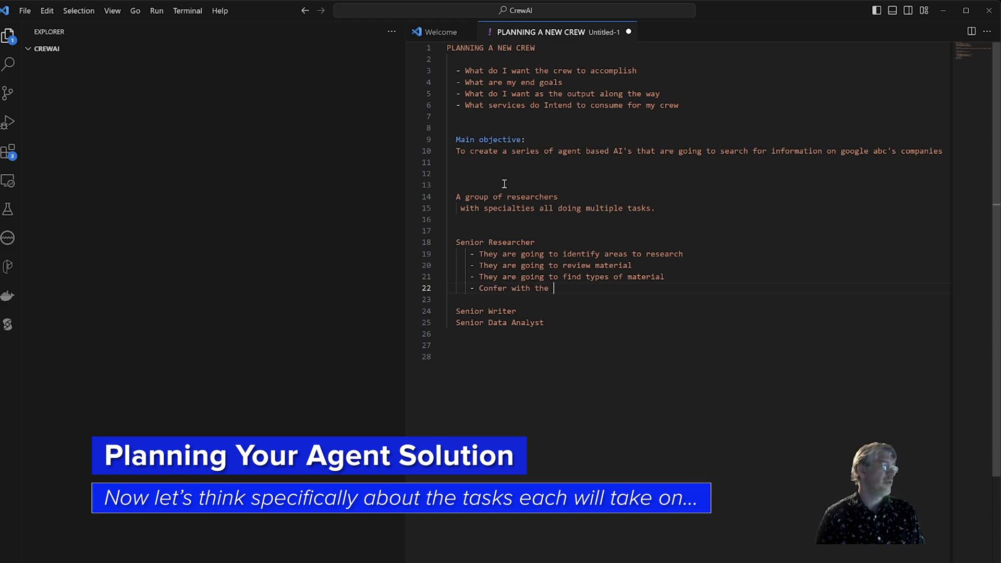
type("writer, analyst if they have the write mater")
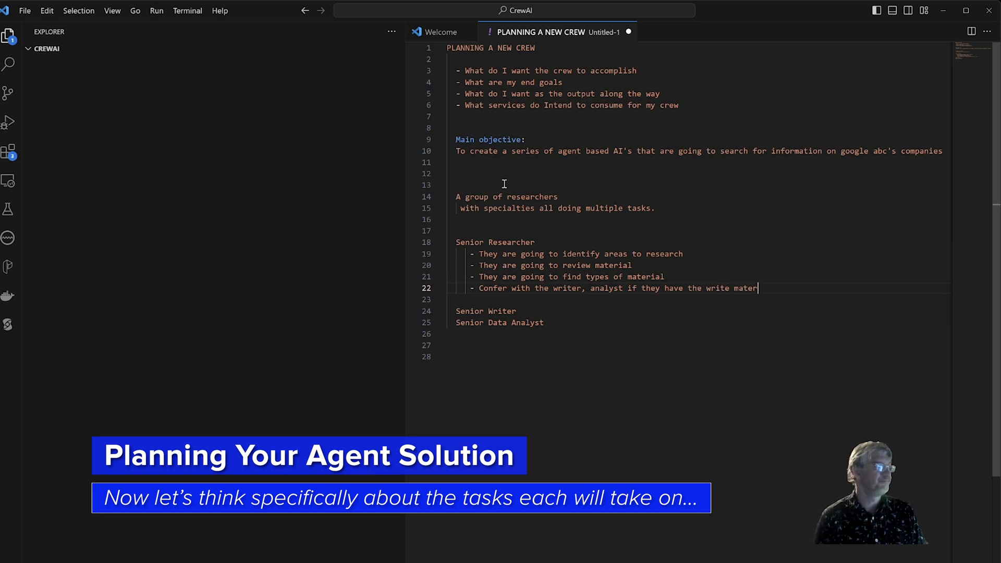
key("Backspace")
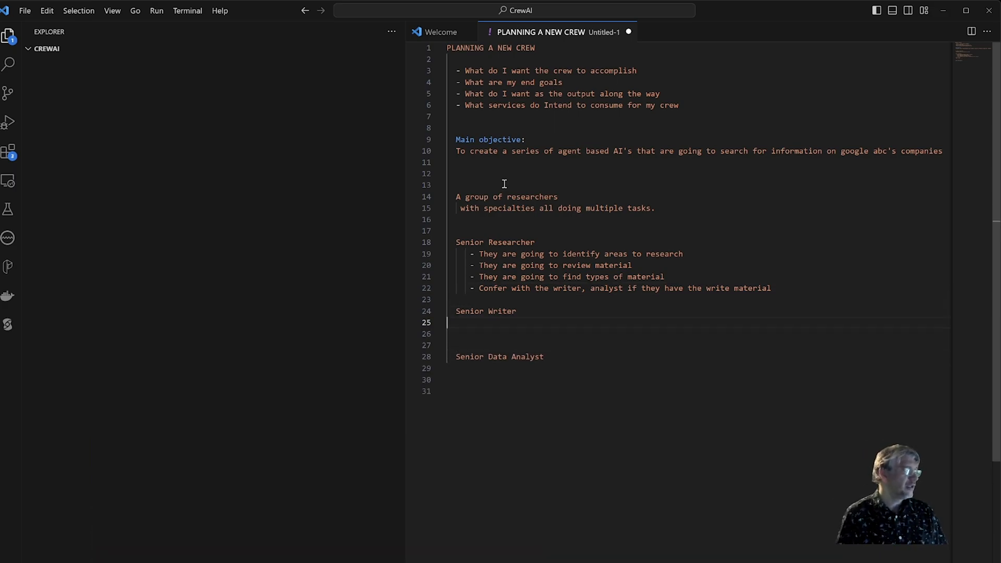
Add Senior Writer bullets on compiling the research and keeping material cited and dated
type("-")
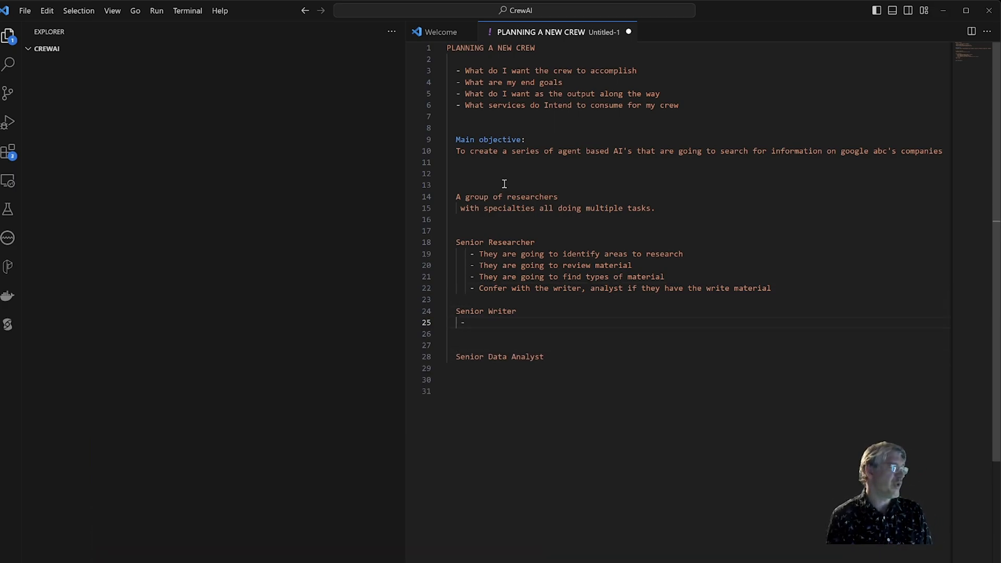
type("They")
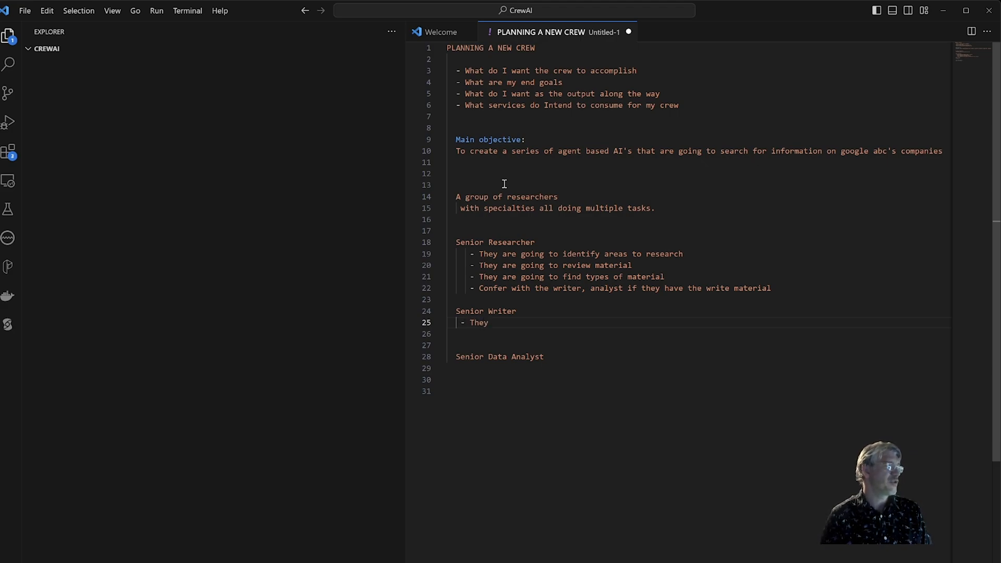
type("ar")
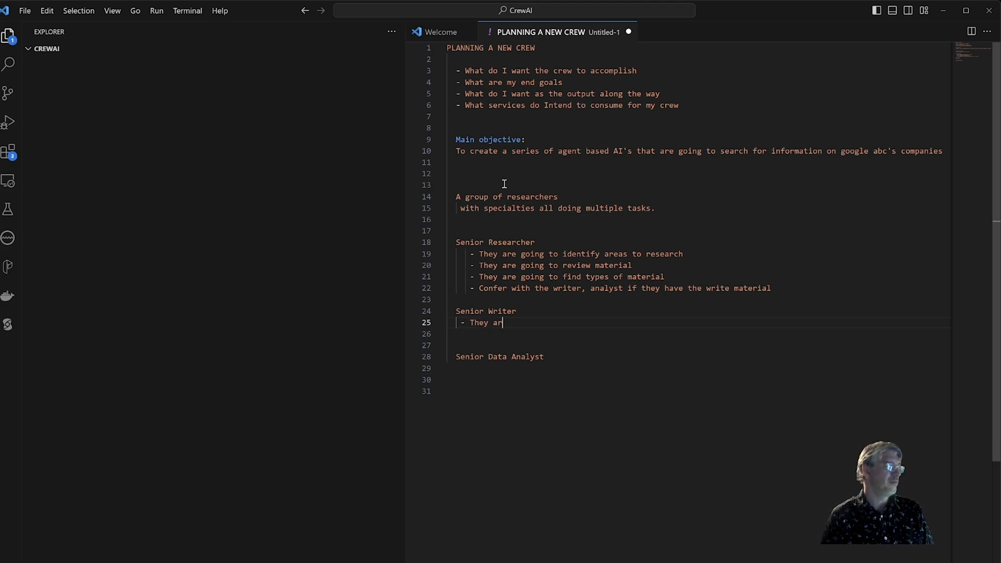
type("e compile the")
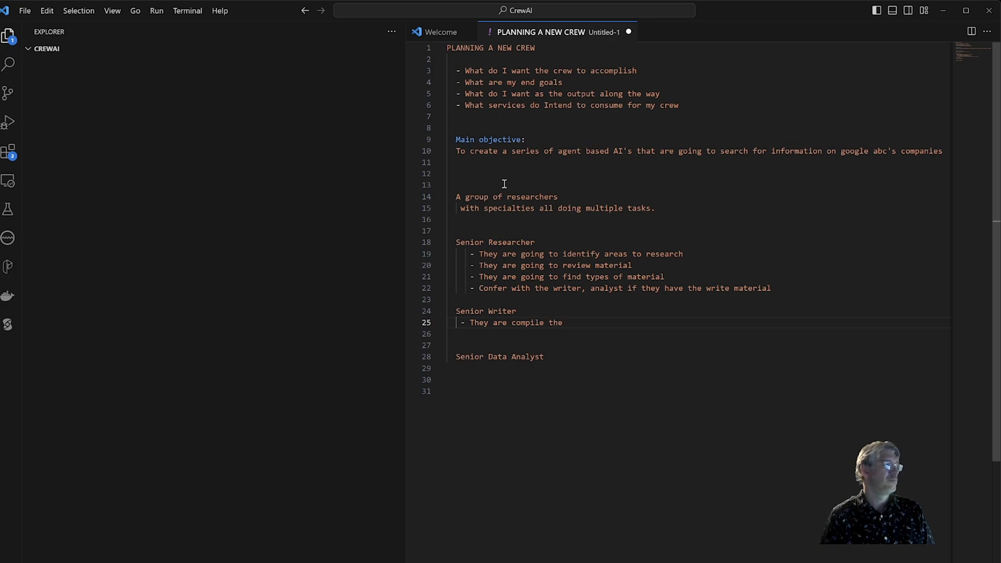
type("research")
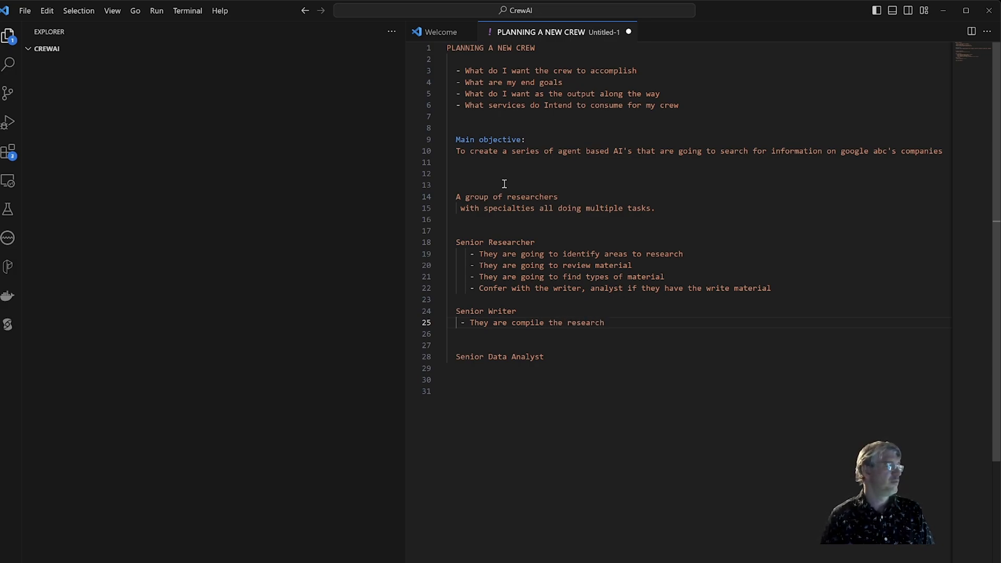
type("- Tehy are g")
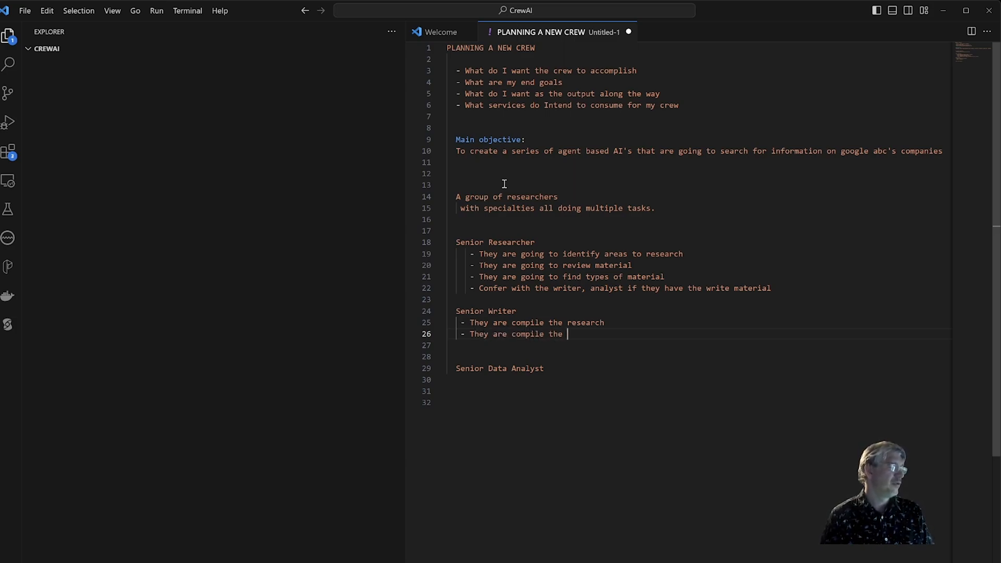
type("cited")
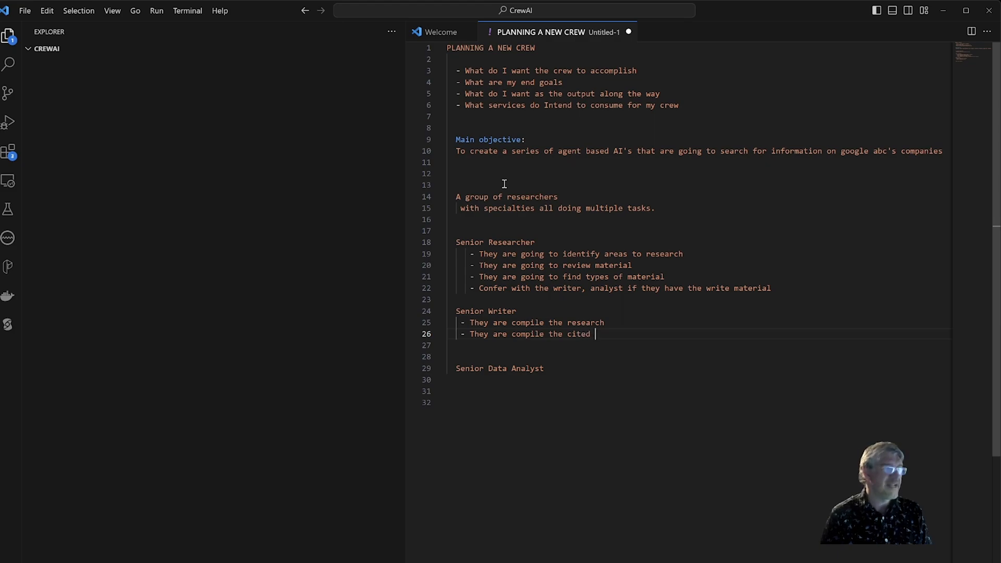
type("dated")
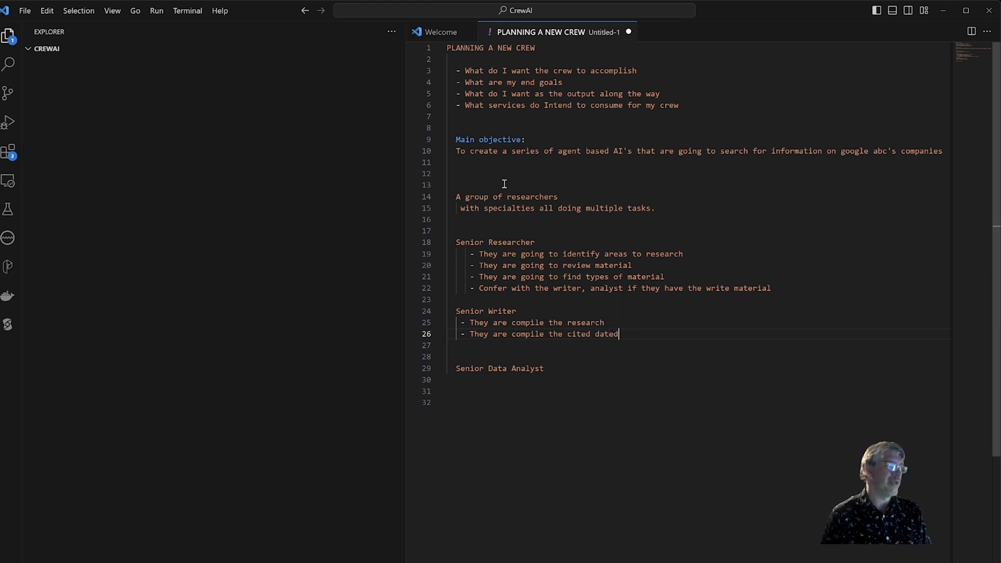
type(",")
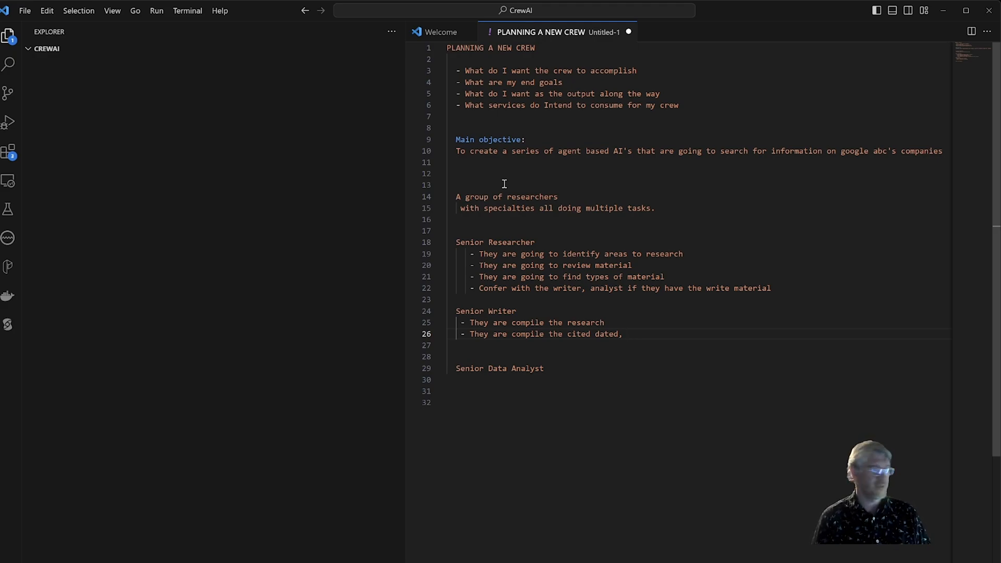
Add bullets saying they will write the end article and may identify new areas
type("- They are goi")
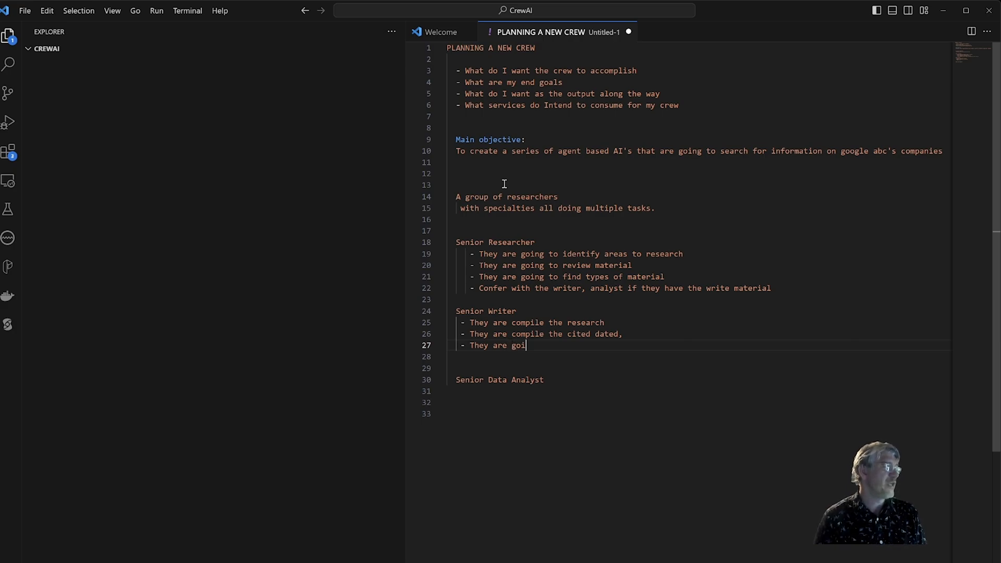
type("ng to write the end")
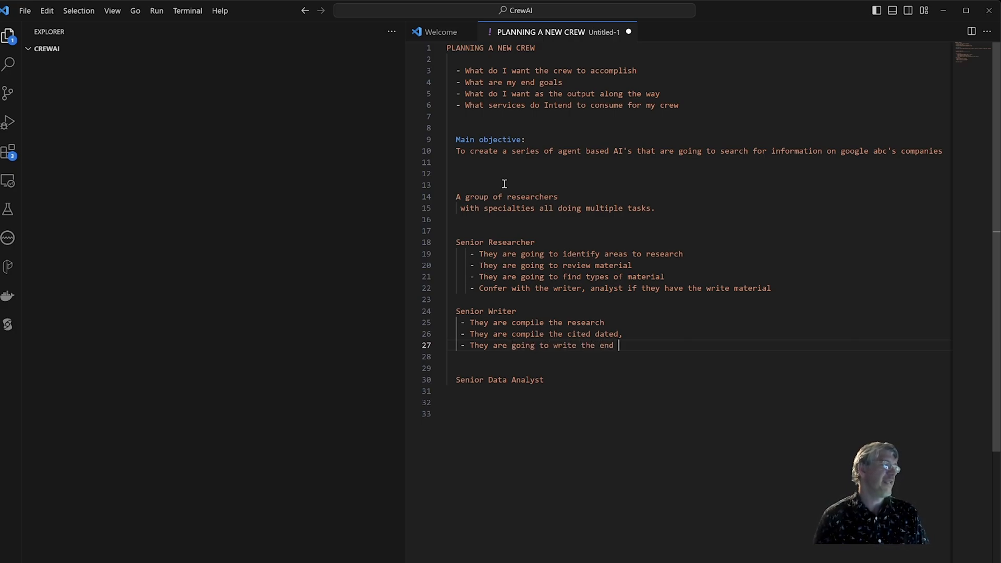
type("article.")
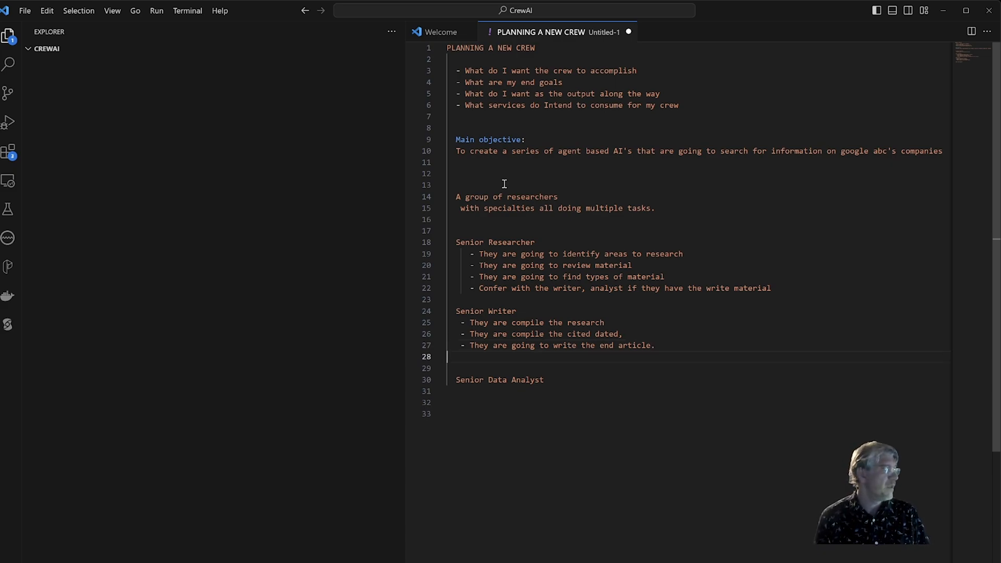
type("-")
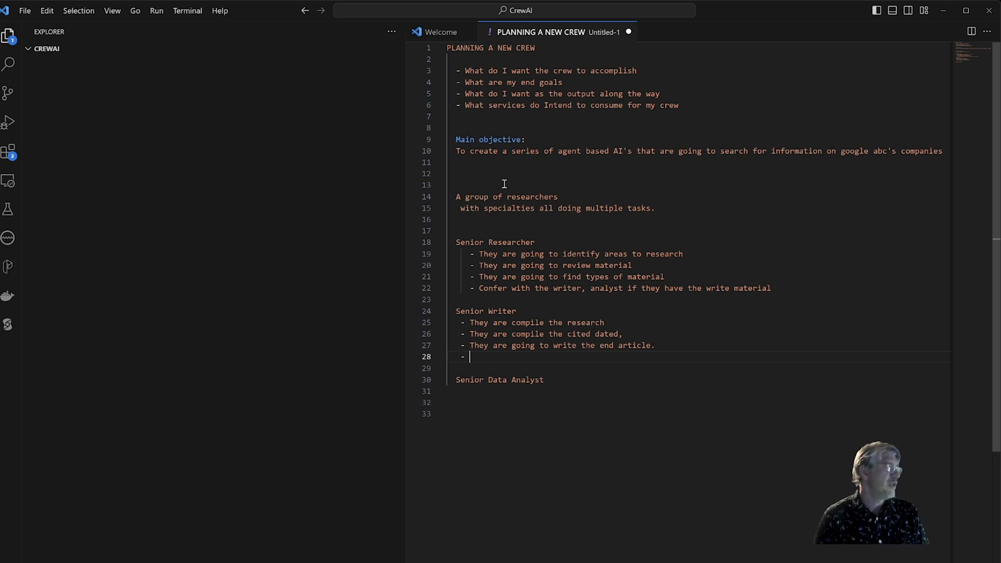
type("They may also identify new area")
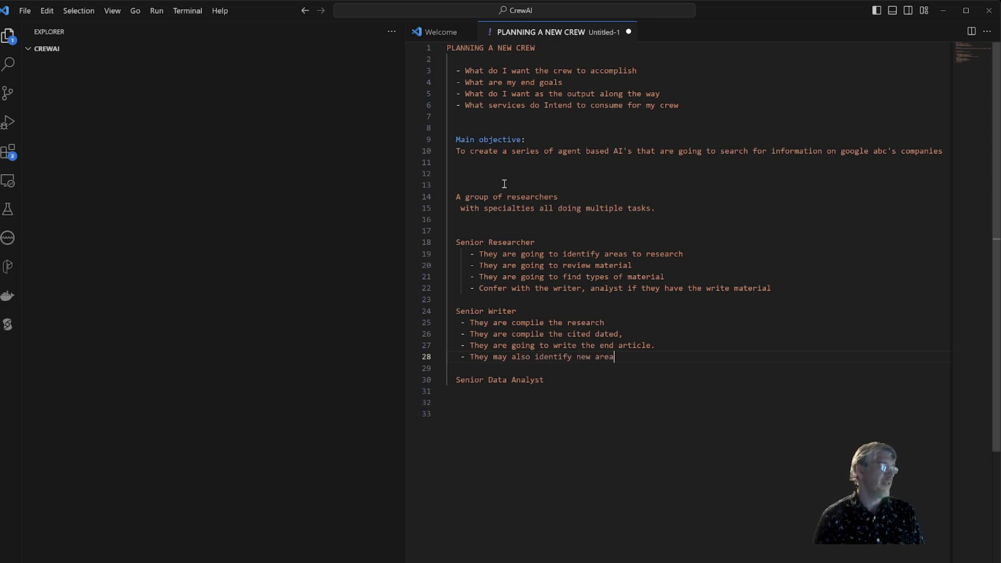
type("s.")
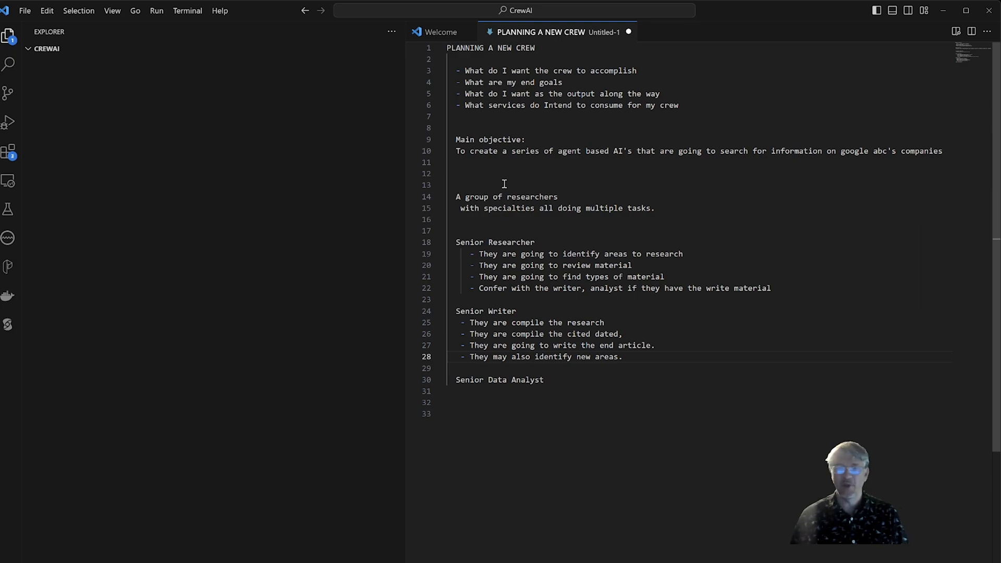
Remove the Senior Writer bullets and retype the 'Senior Writer' heading below Senior Data Analyst
double_click(527, 380)
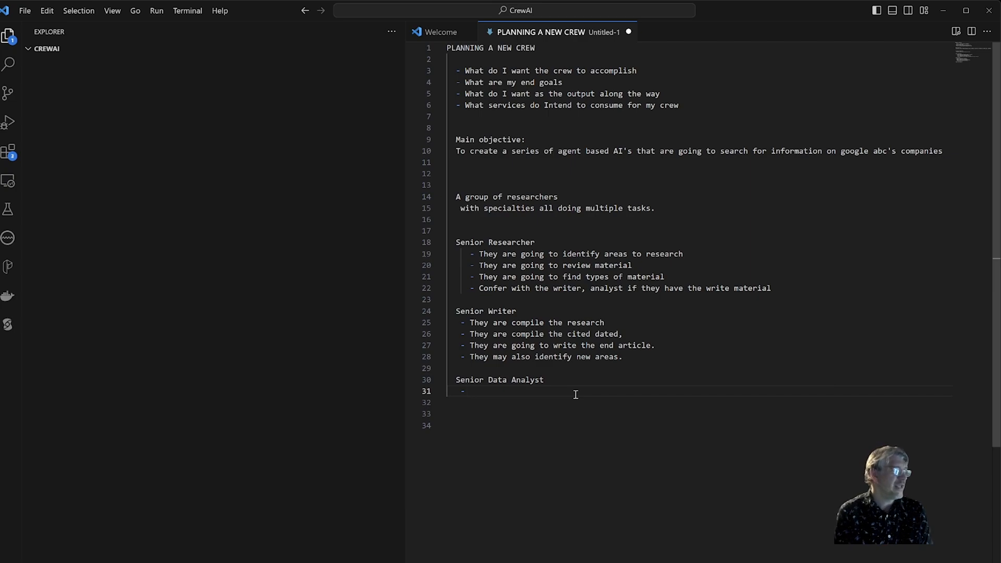
left_click_drag(456, 322, 623, 356)
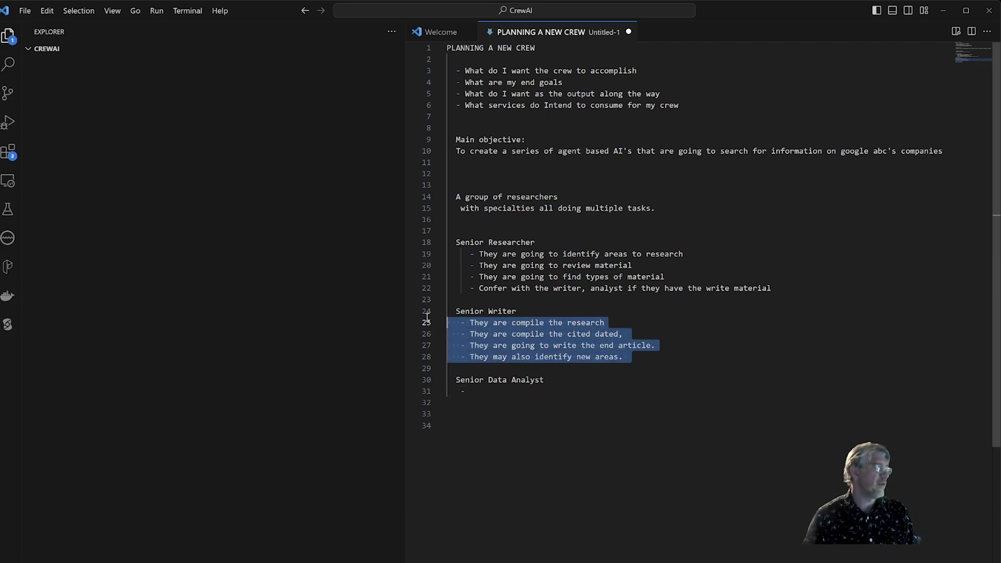
key("Delete")
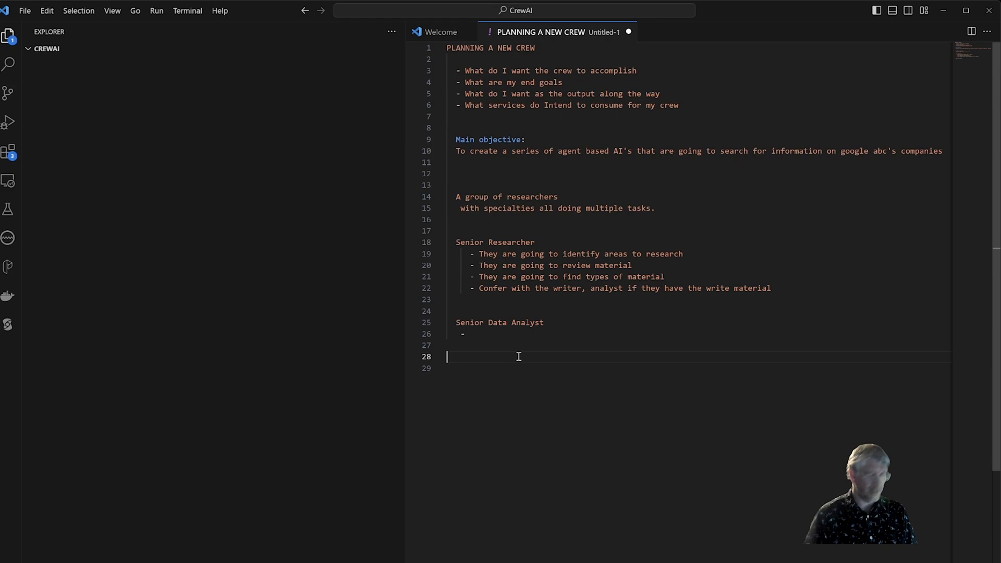
type("Senior Writer")
left_click(699, 334)
type(" They are")
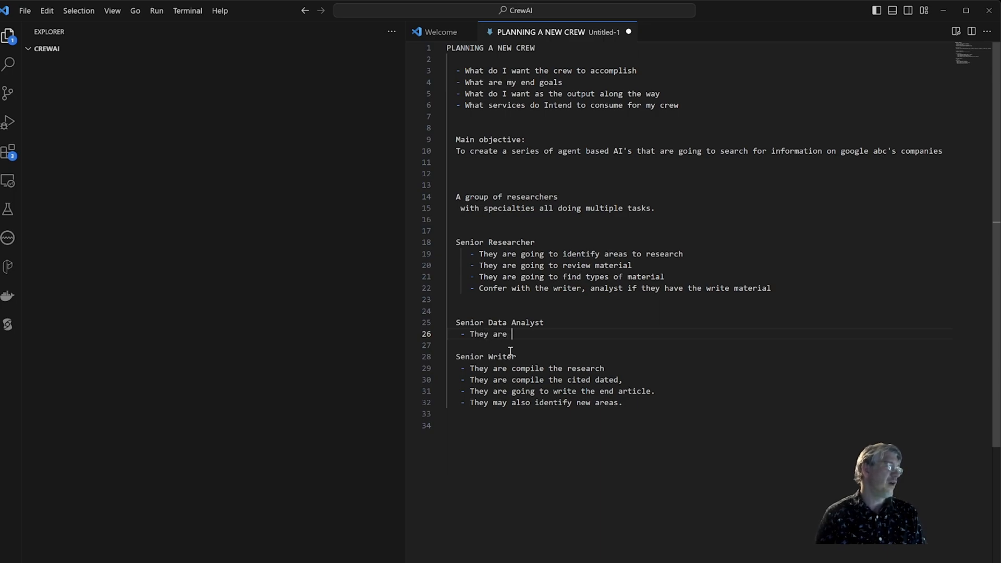
Add Senior Data Analyst bullets on compiling and understanding the material and finding insights
type("compiling and und")
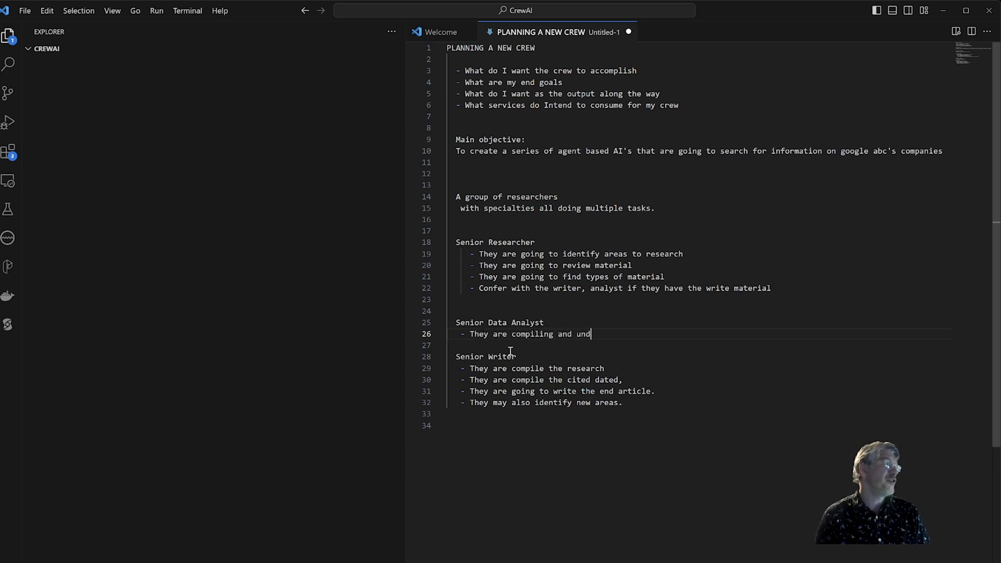
type("erstanding the material sent to them")
left_click(703, 345)
type("- They may be looking for insighst")
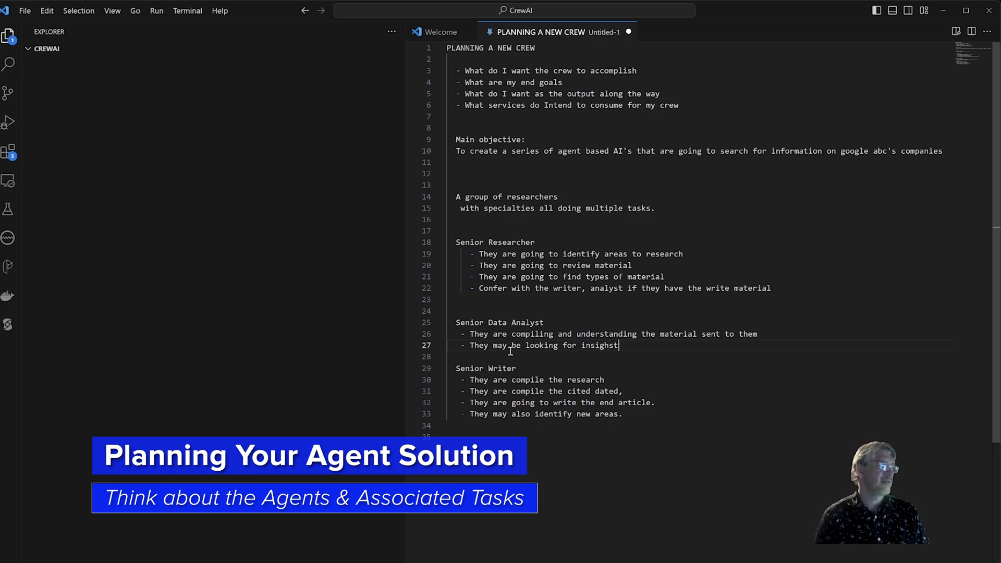
type("about the material as well.")
type("-")
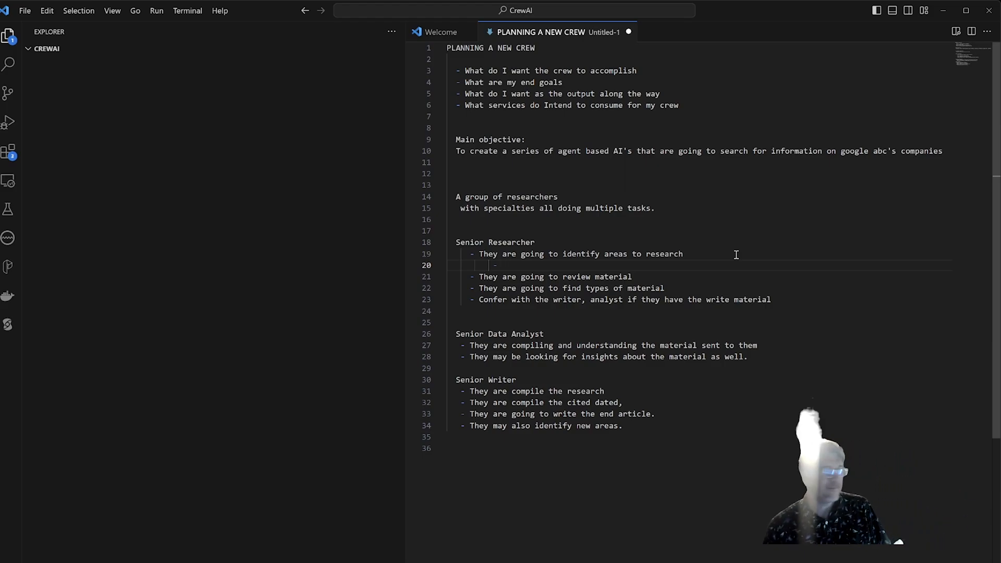
Add a Senior Researcher sub-bullet on determining if a source is important to our objective
type("a")
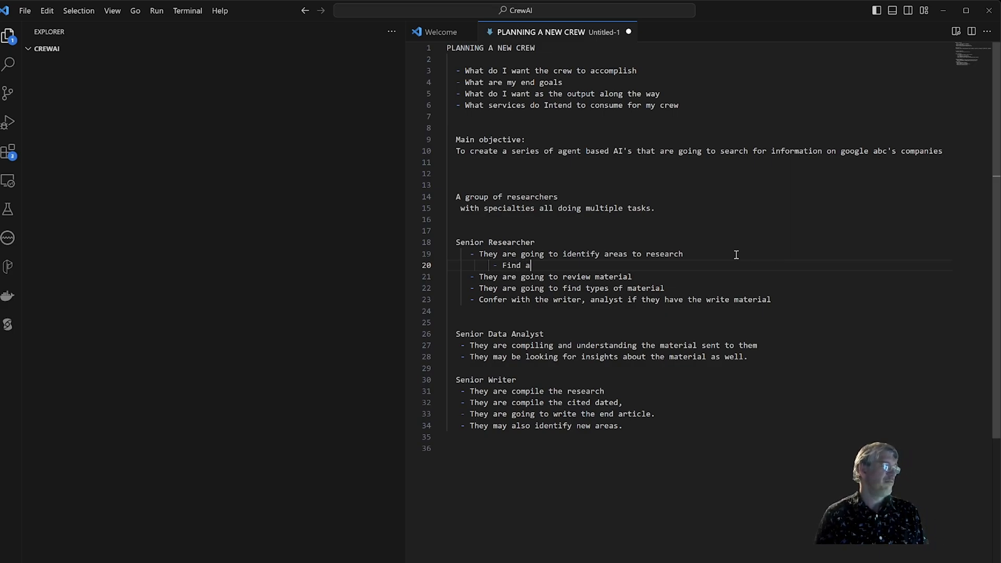
type("source or multiple source an")
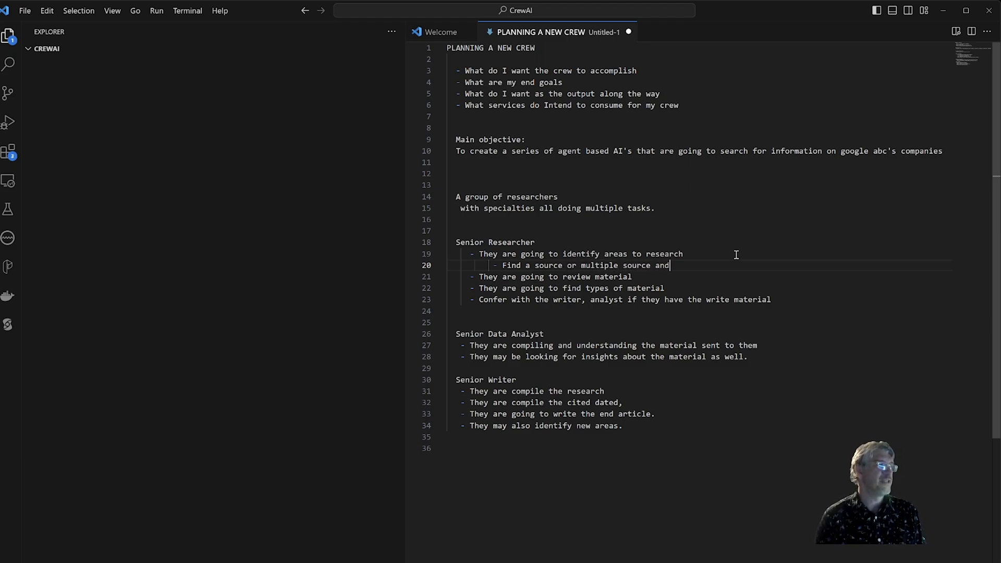
type("detemir")
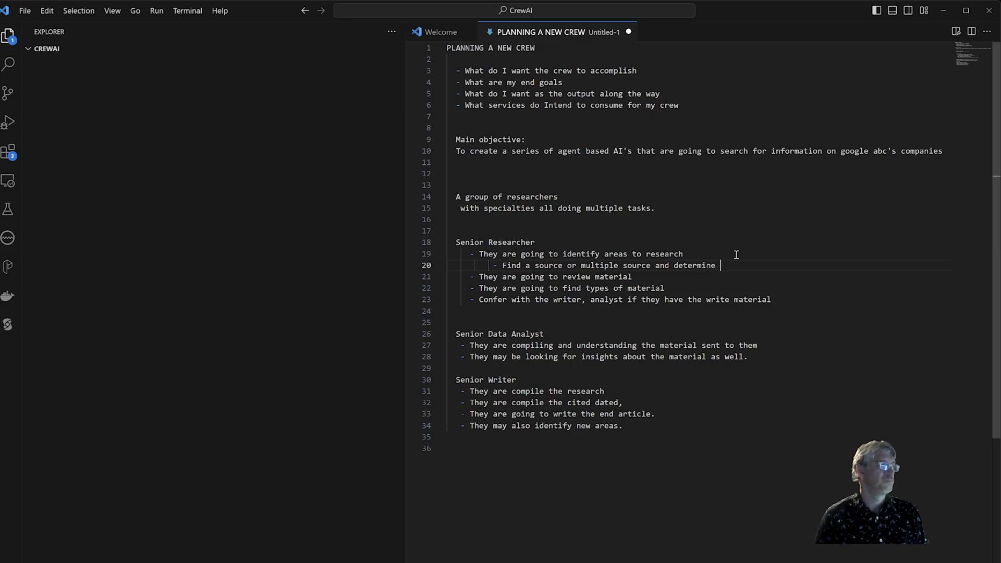
type("if its importa")
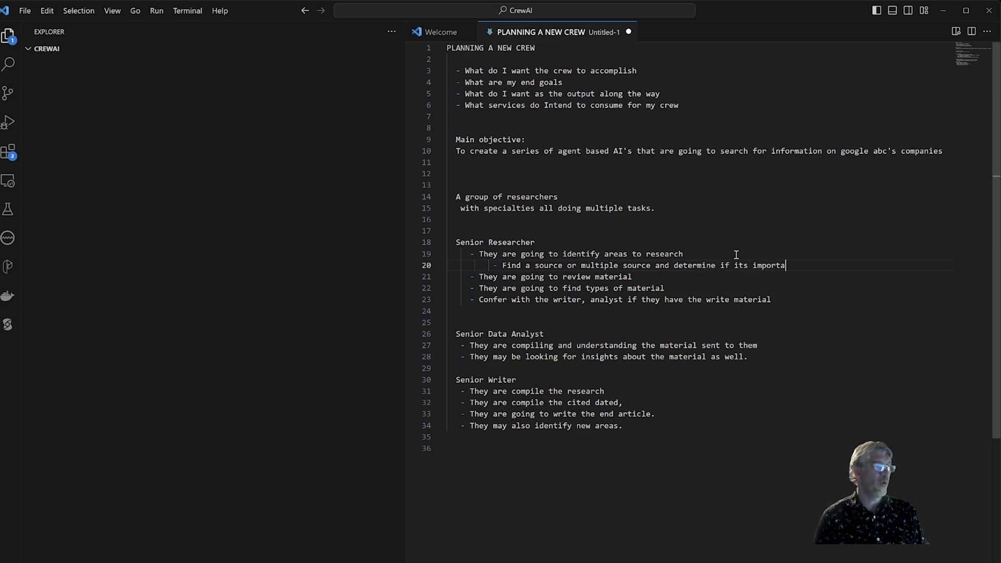
type("nt to our ob")
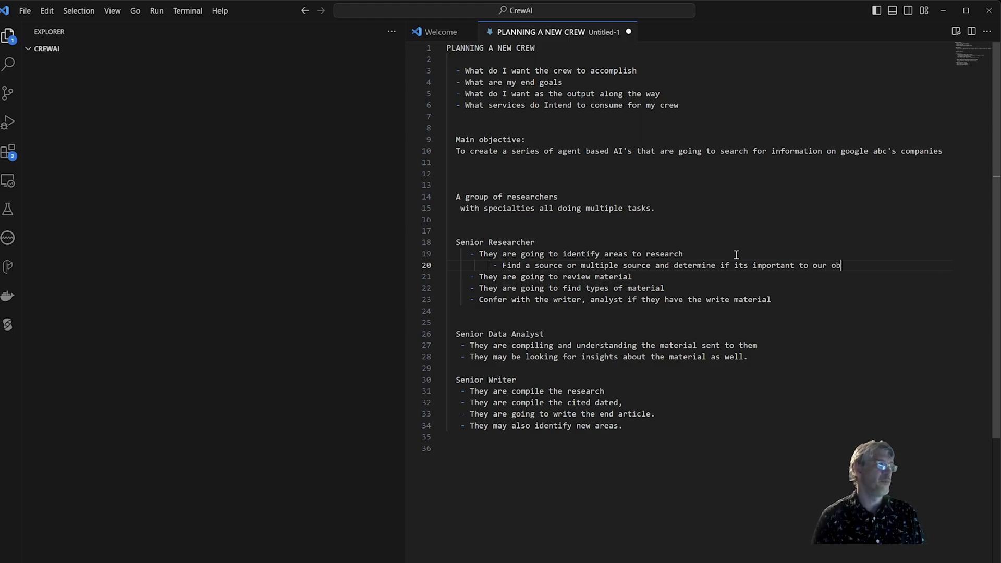
type("jective.")
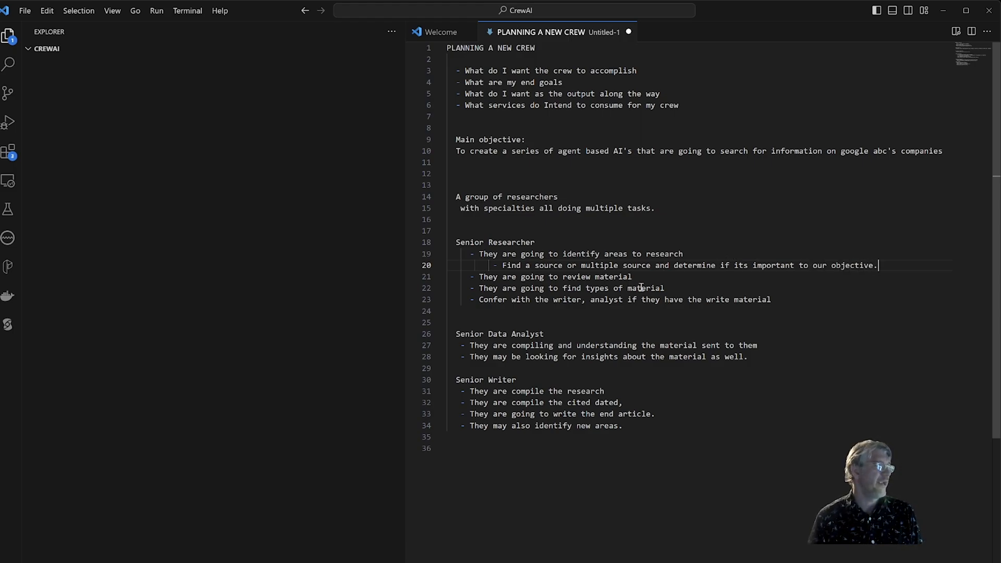
Add a second sub-bullet about collecting material so it's ready for the analyst
key("Enter")
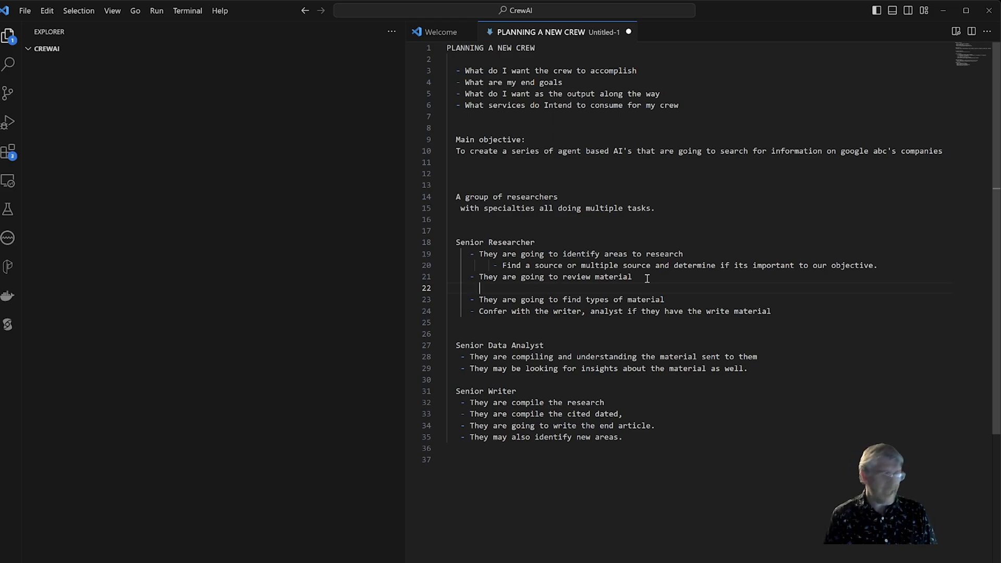
type("-")
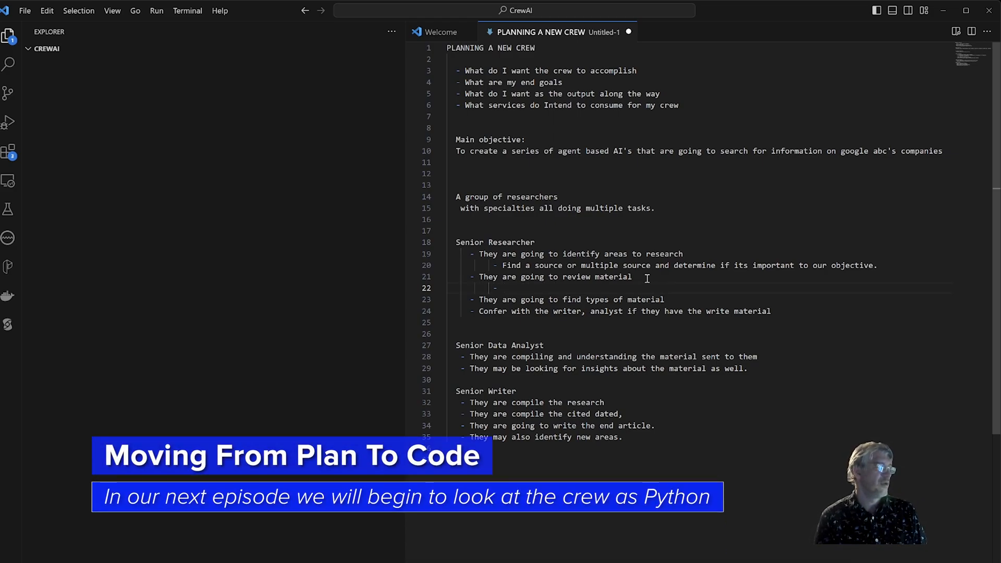
type("Colleting reviewing the material, m")
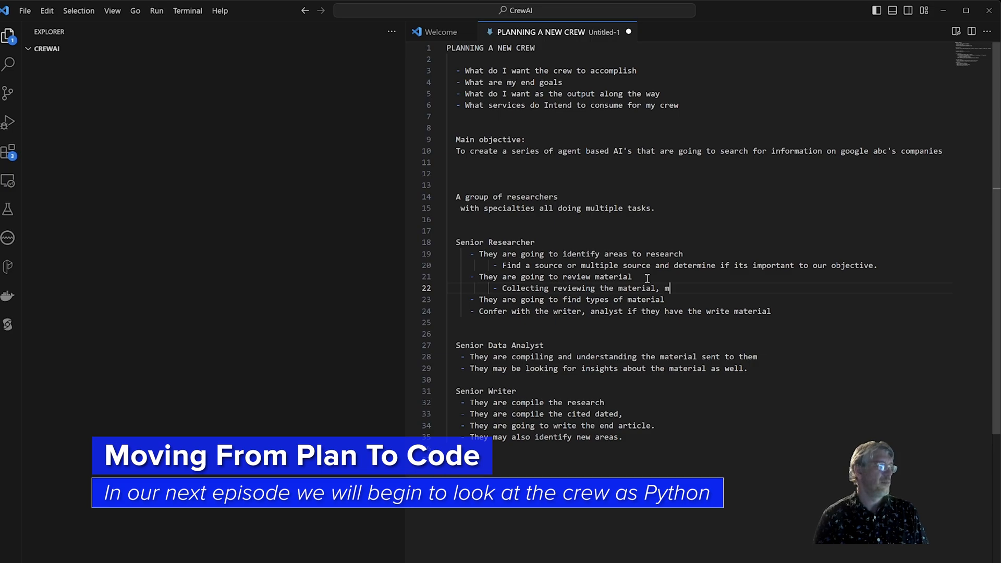
type("akings")
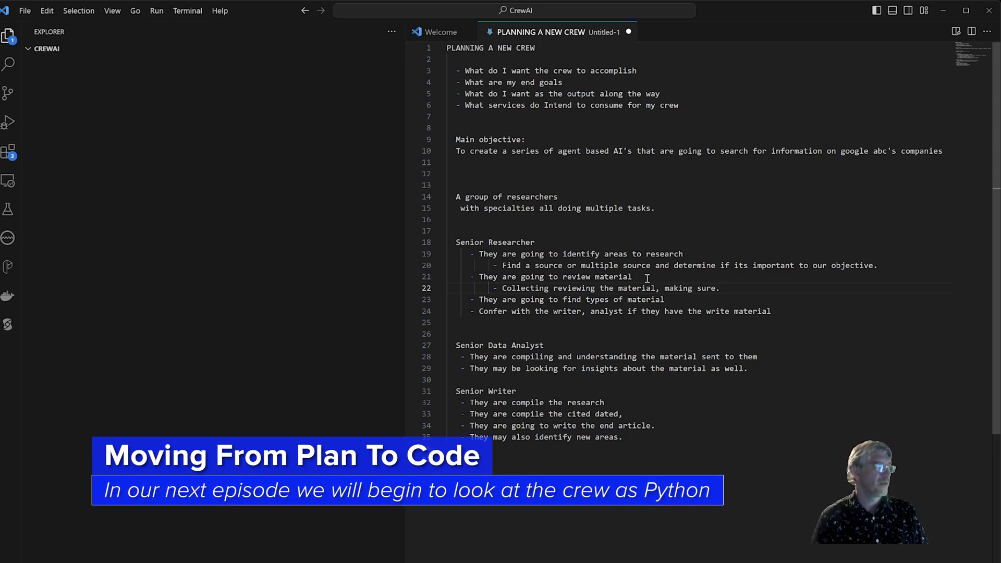
type("its ready for an")
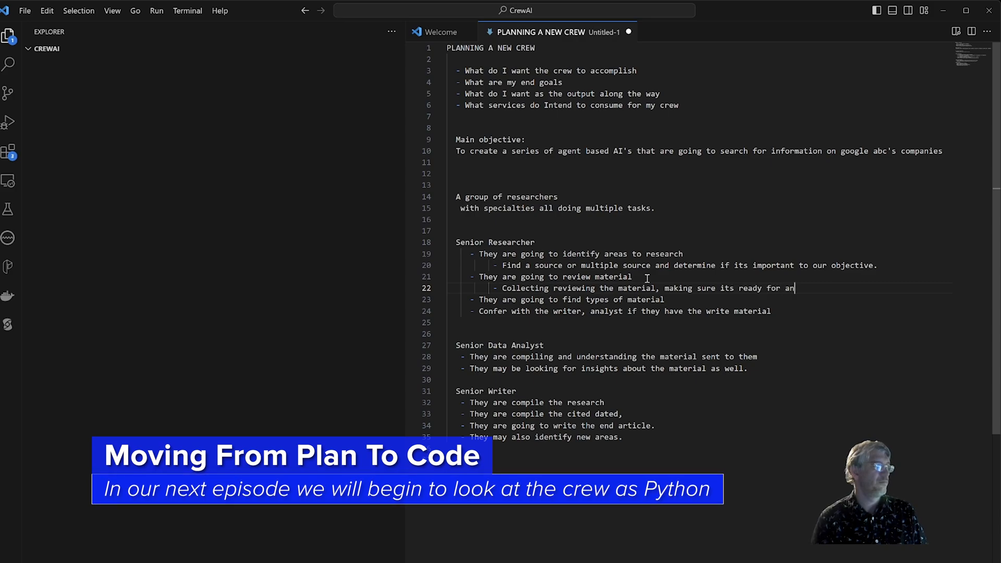
type("alyst")
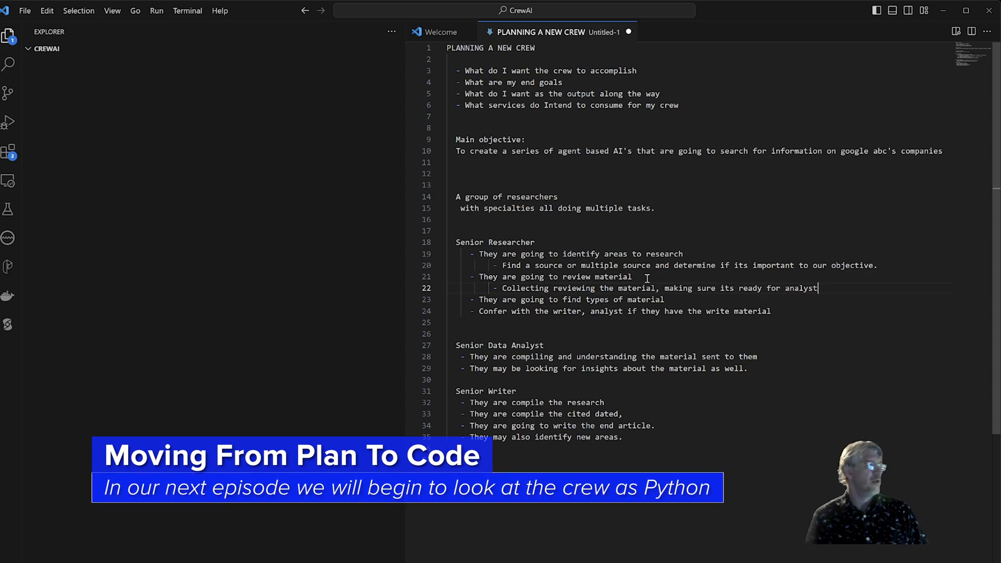